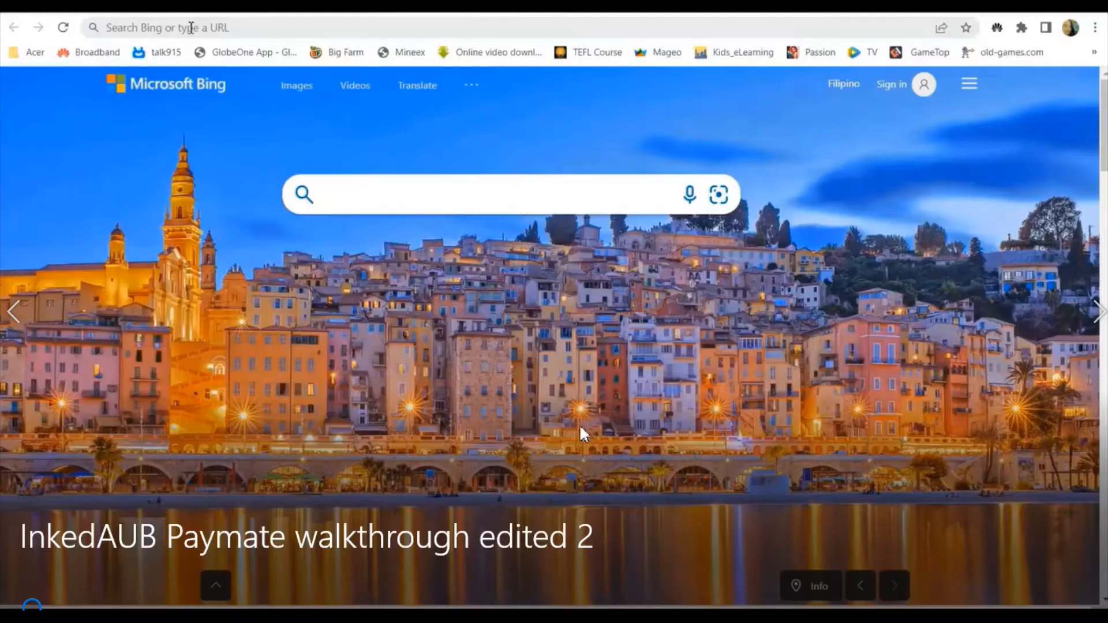
mouse_move(532, 412)
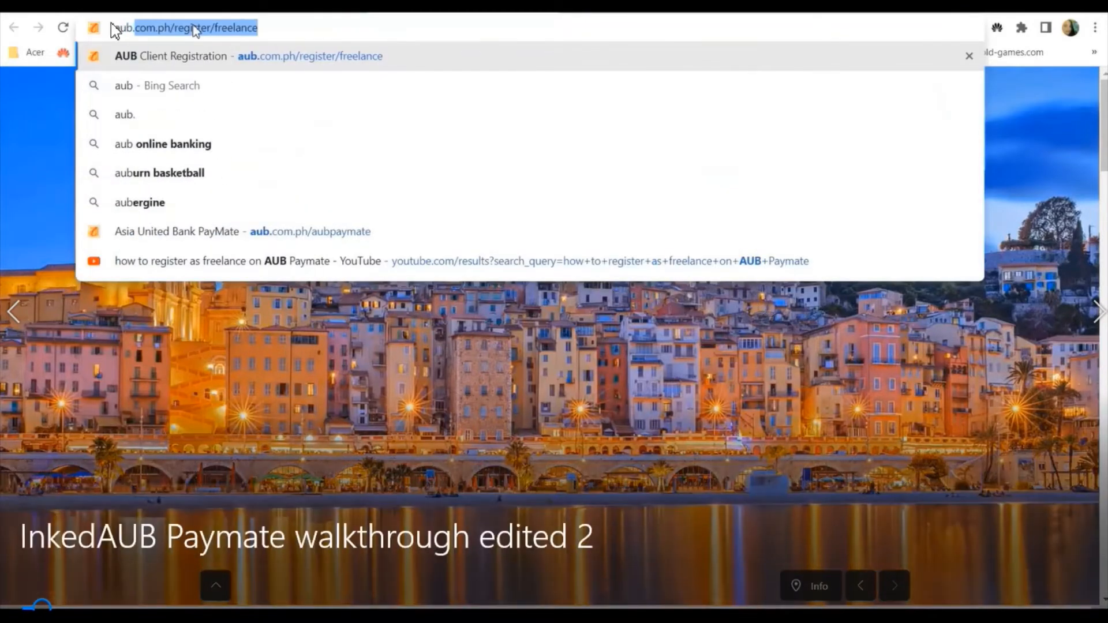
mouse_move(148, 46)
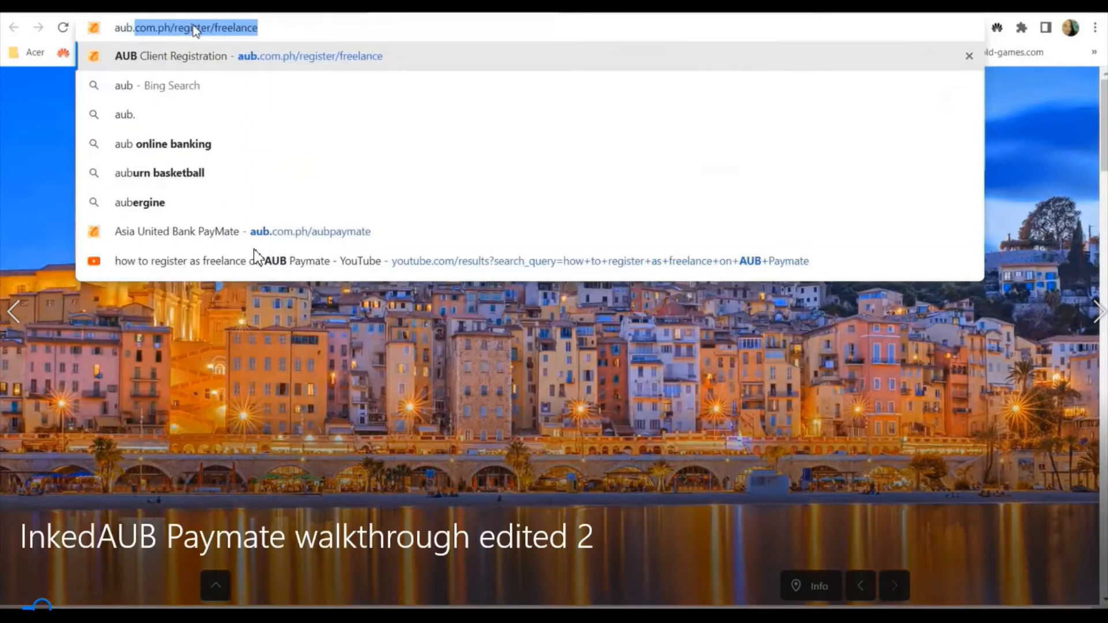
mouse_move(287, 249)
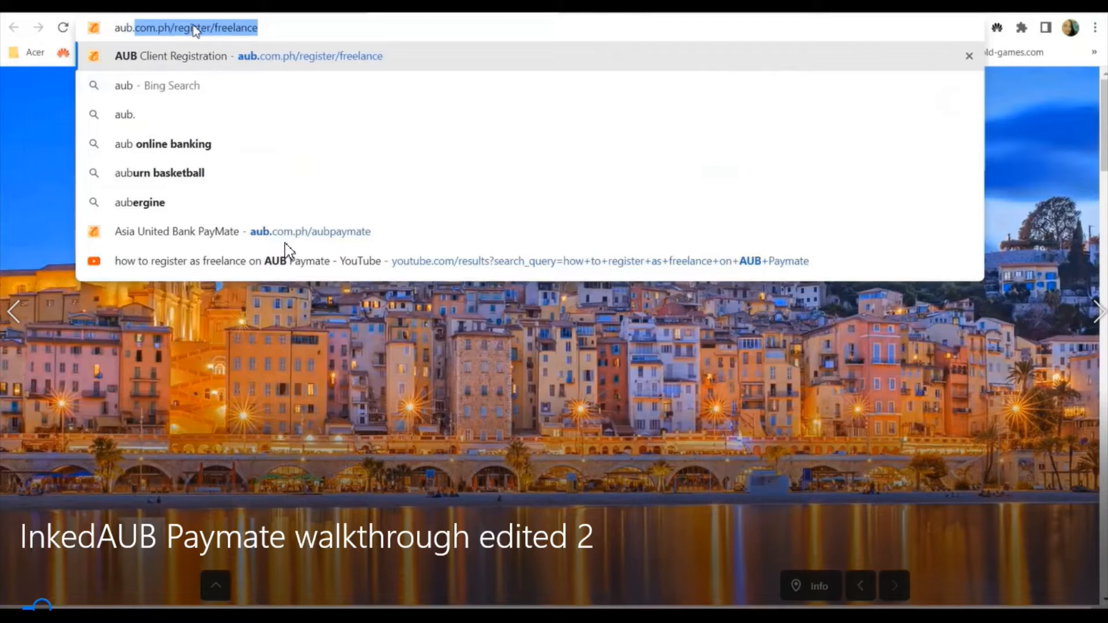
mouse_move(365, 251)
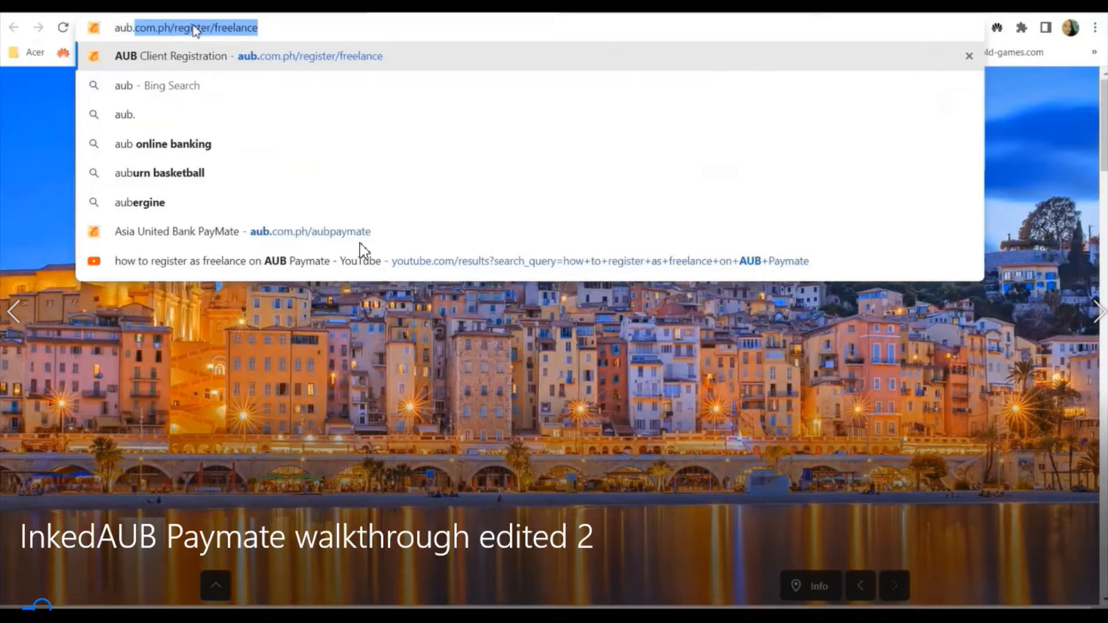
mouse_move(332, 219)
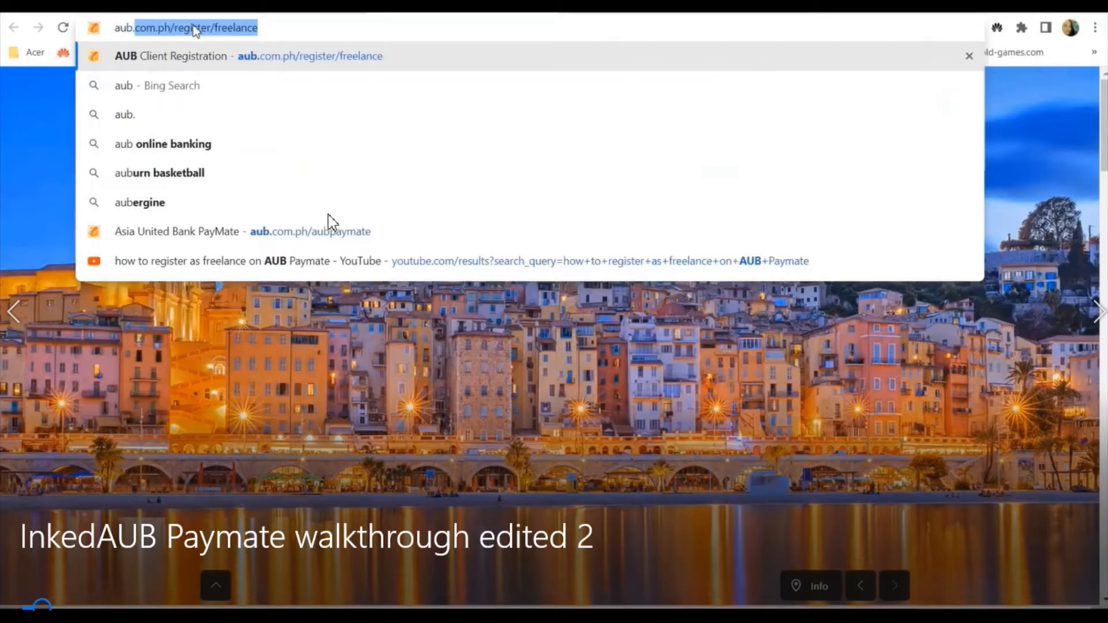
mouse_move(201, 219)
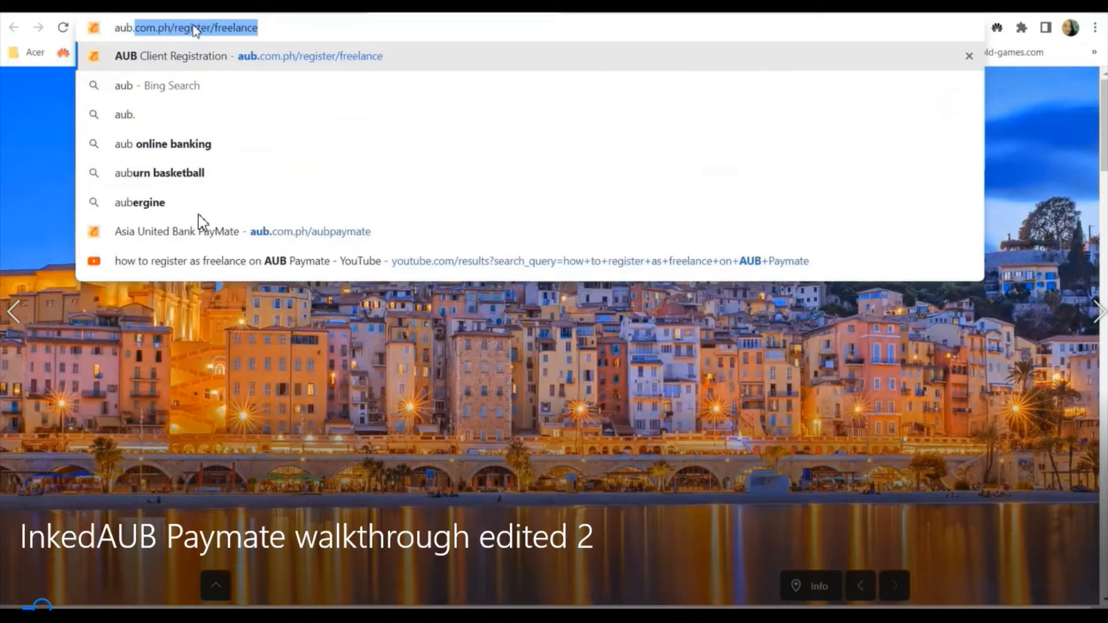
mouse_move(401, 248)
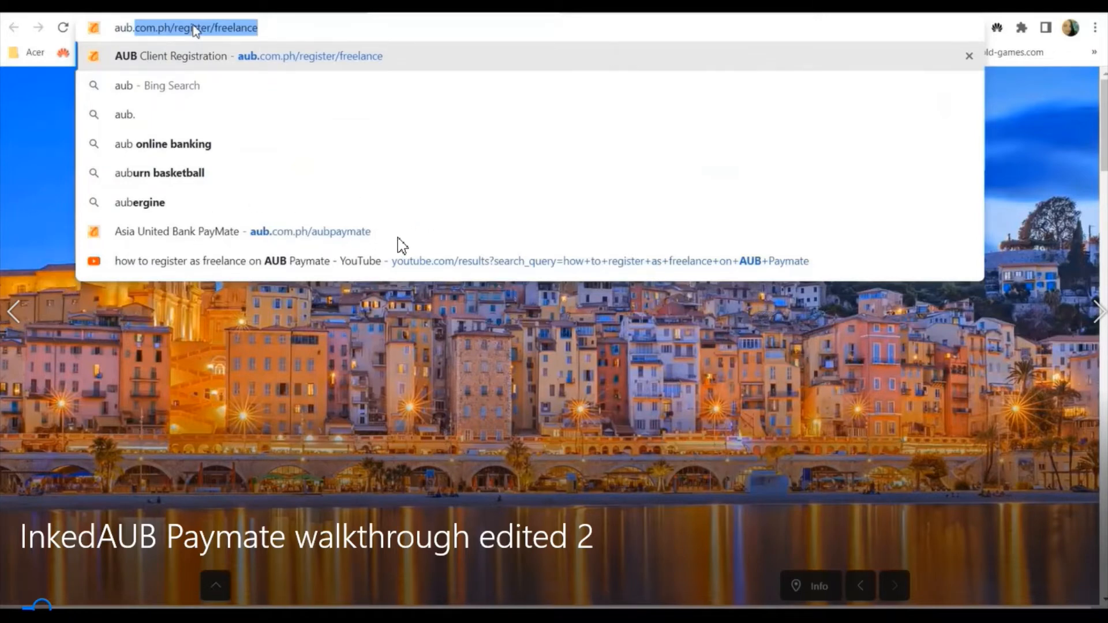
mouse_move(311, 256)
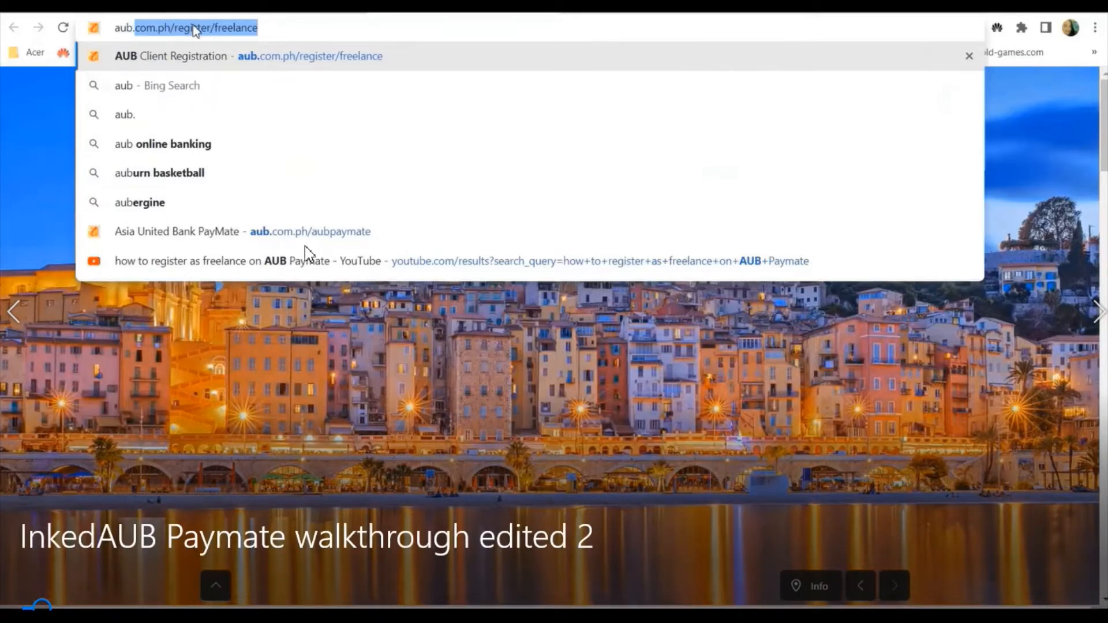
mouse_move(117, 35)
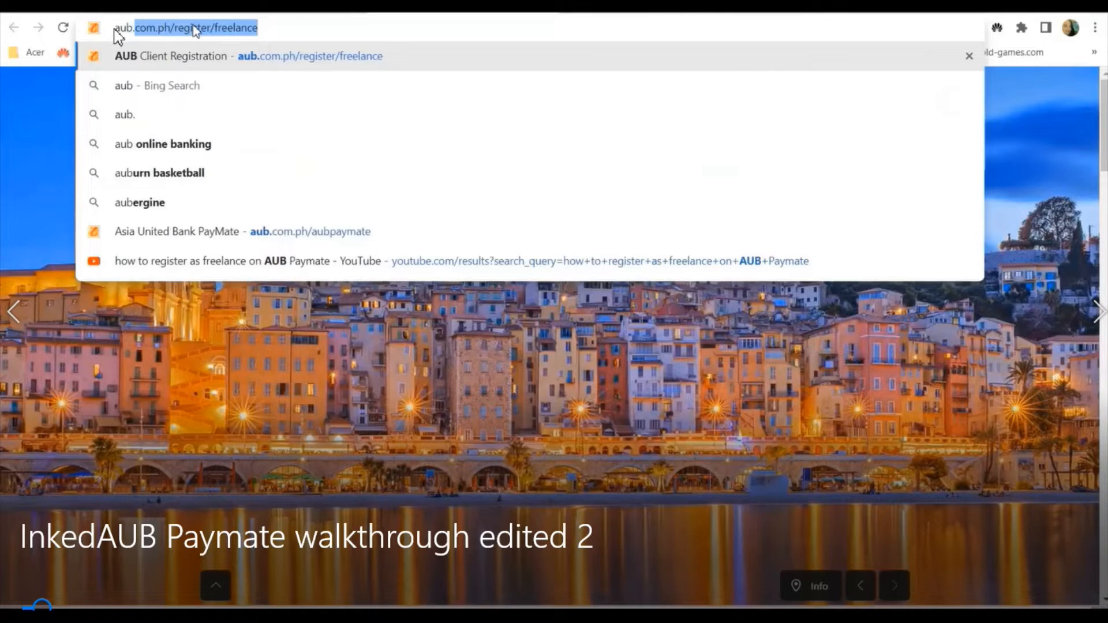
mouse_move(169, 47)
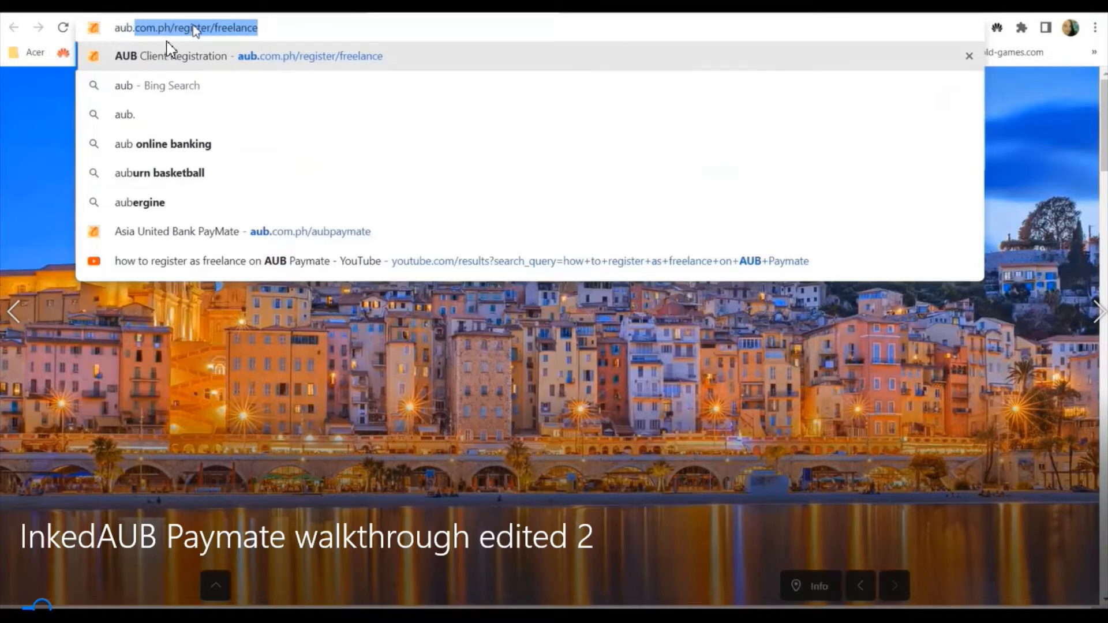
mouse_move(284, 38)
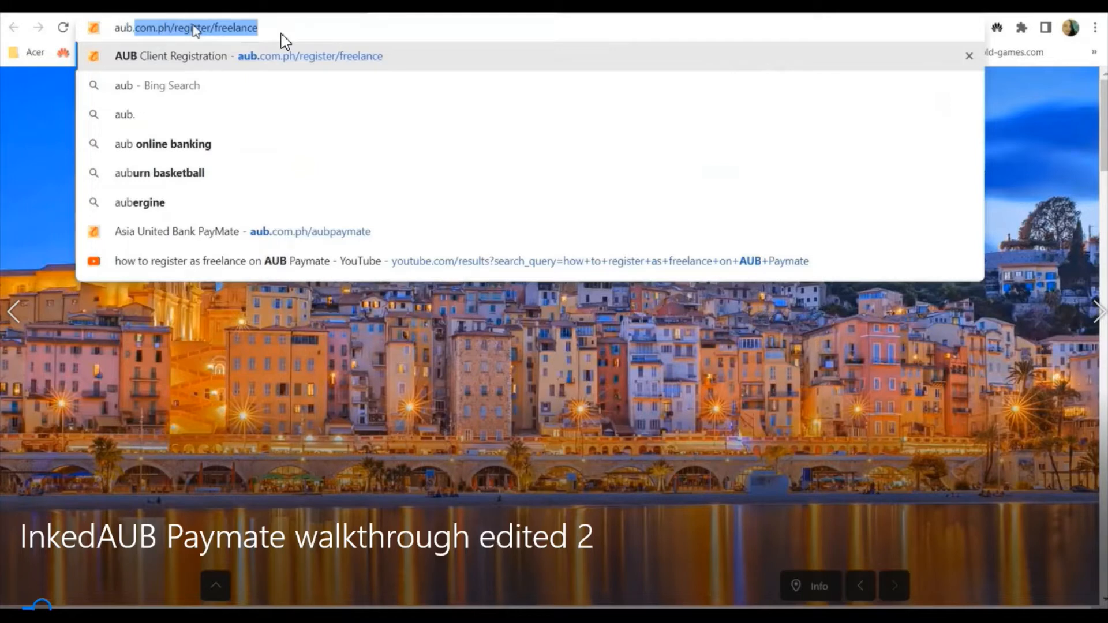
mouse_move(388, 432)
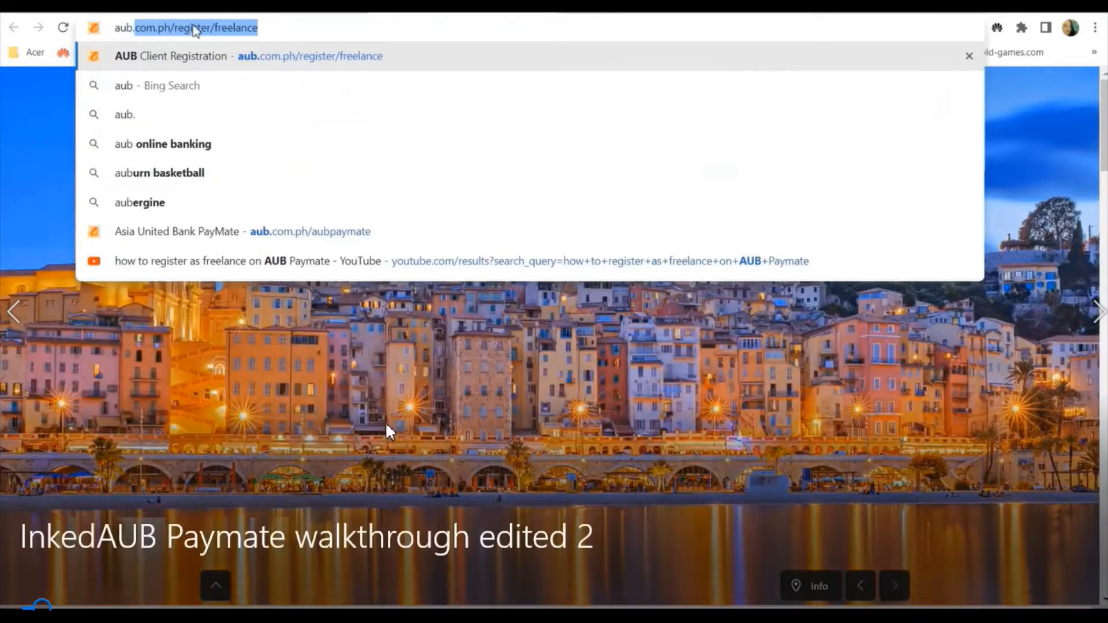
mouse_move(57, 604)
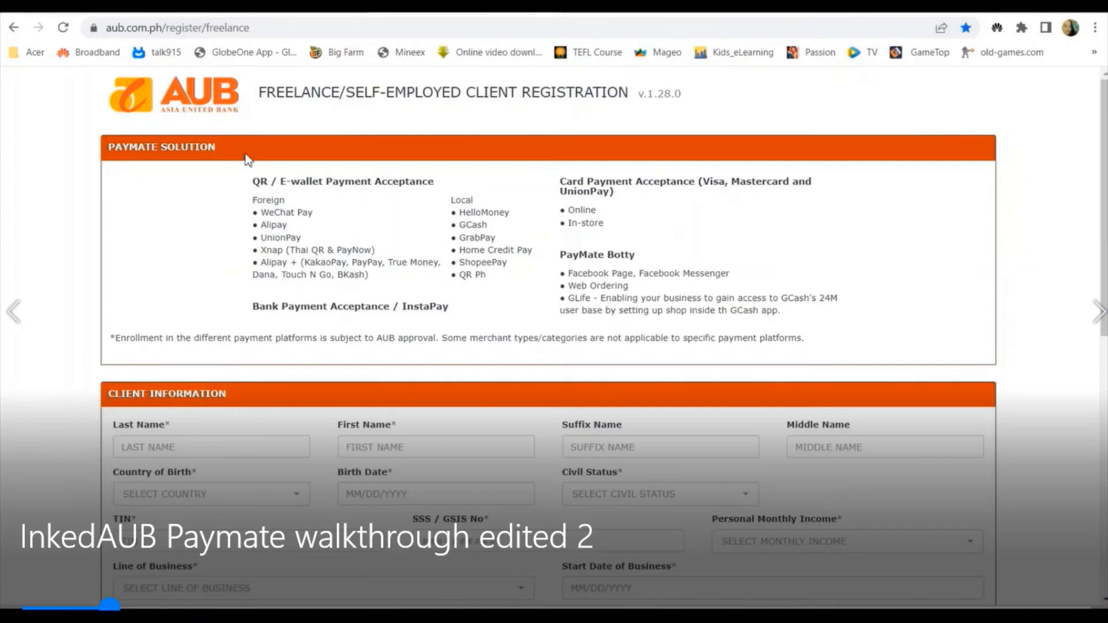
mouse_move(267, 196)
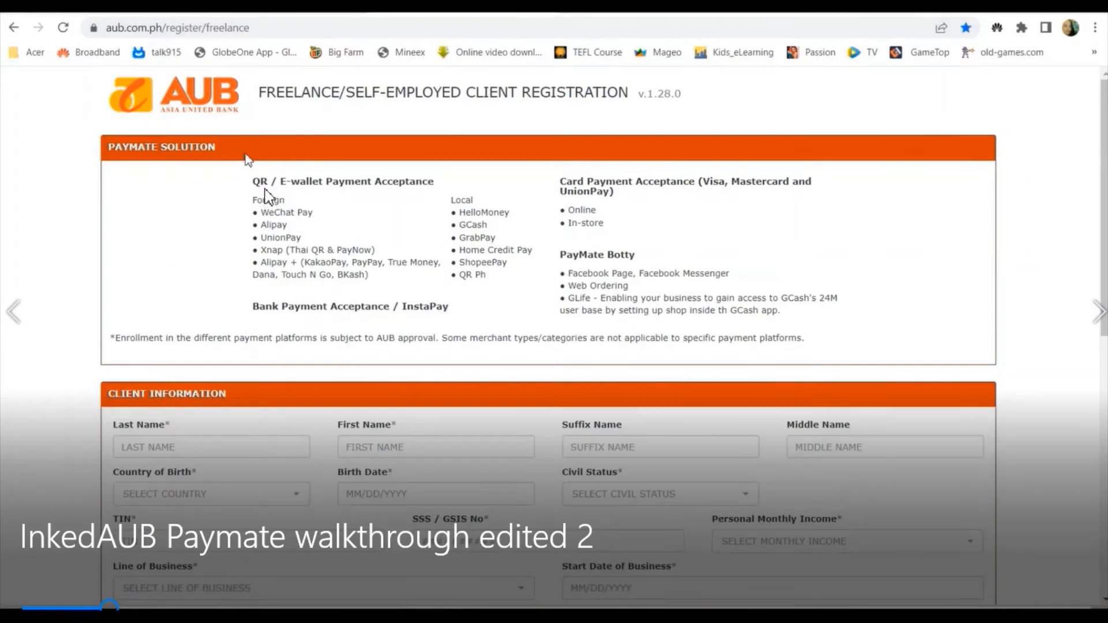
mouse_move(276, 212)
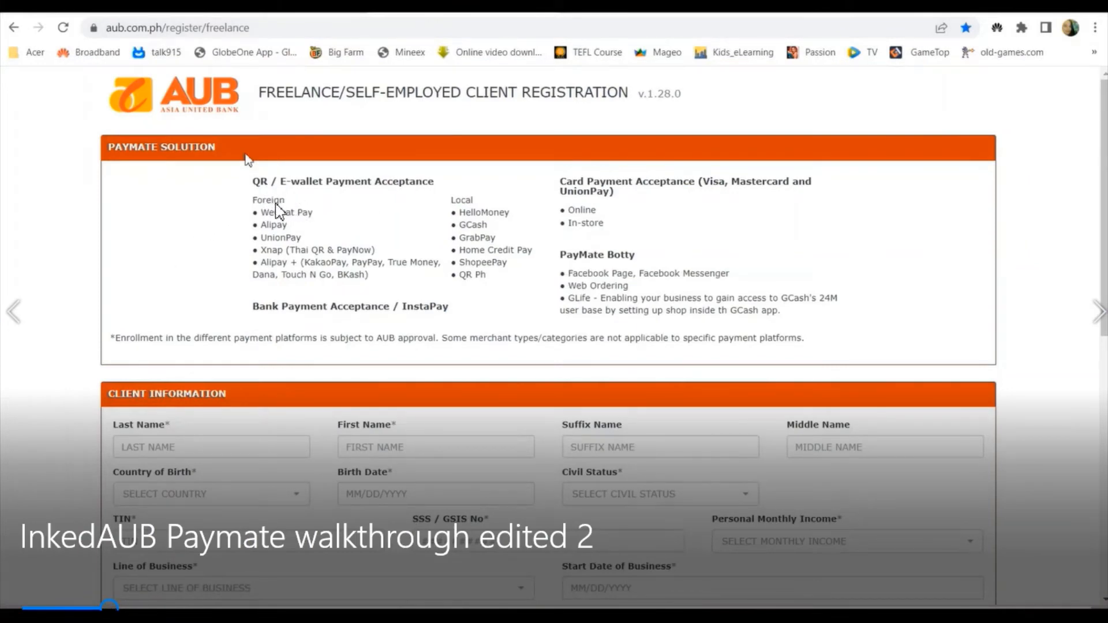
mouse_move(579, 203)
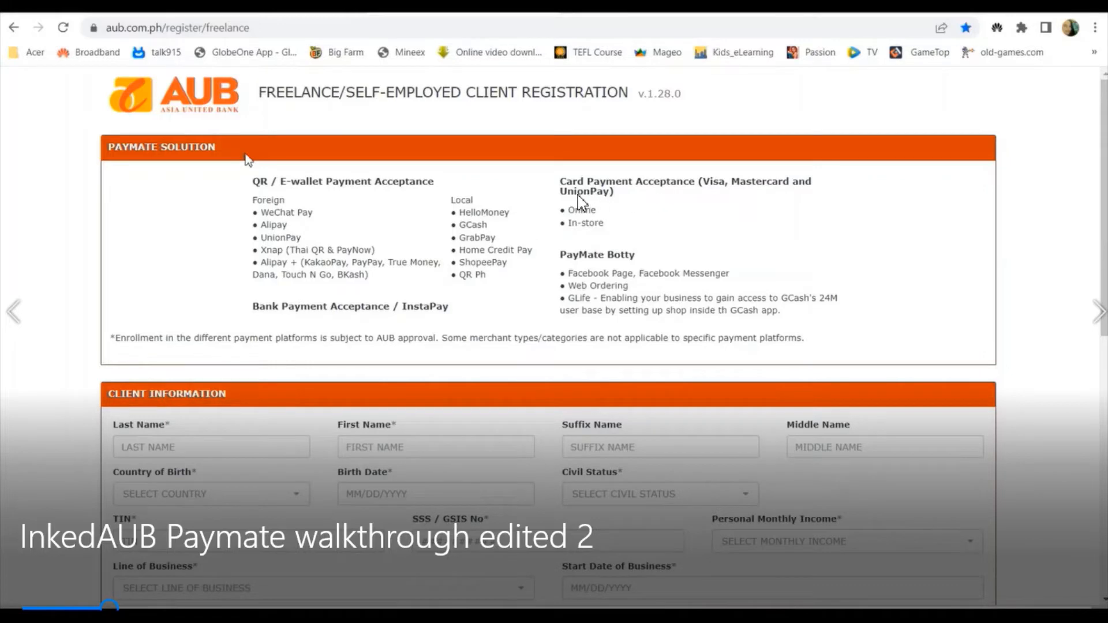
mouse_move(728, 201)
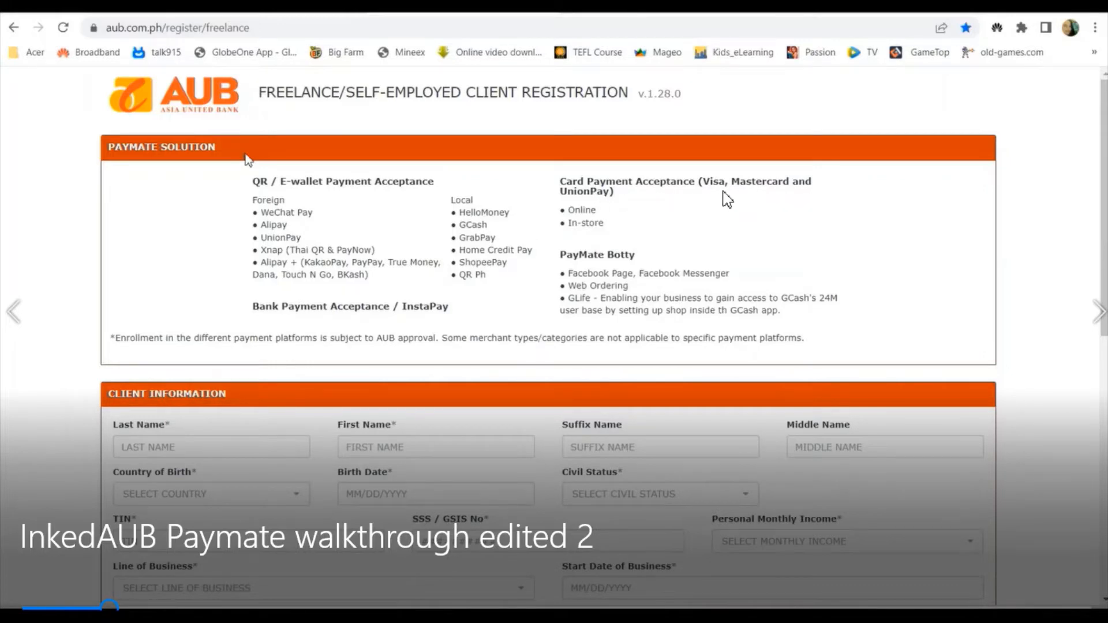
mouse_move(283, 330)
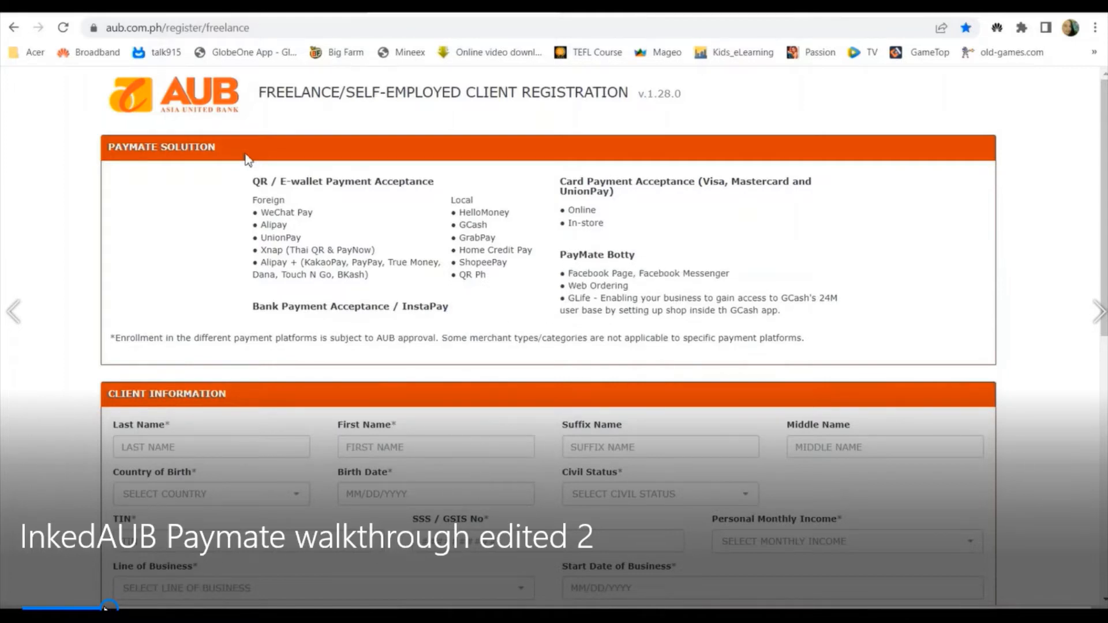
scroll("down", 3)
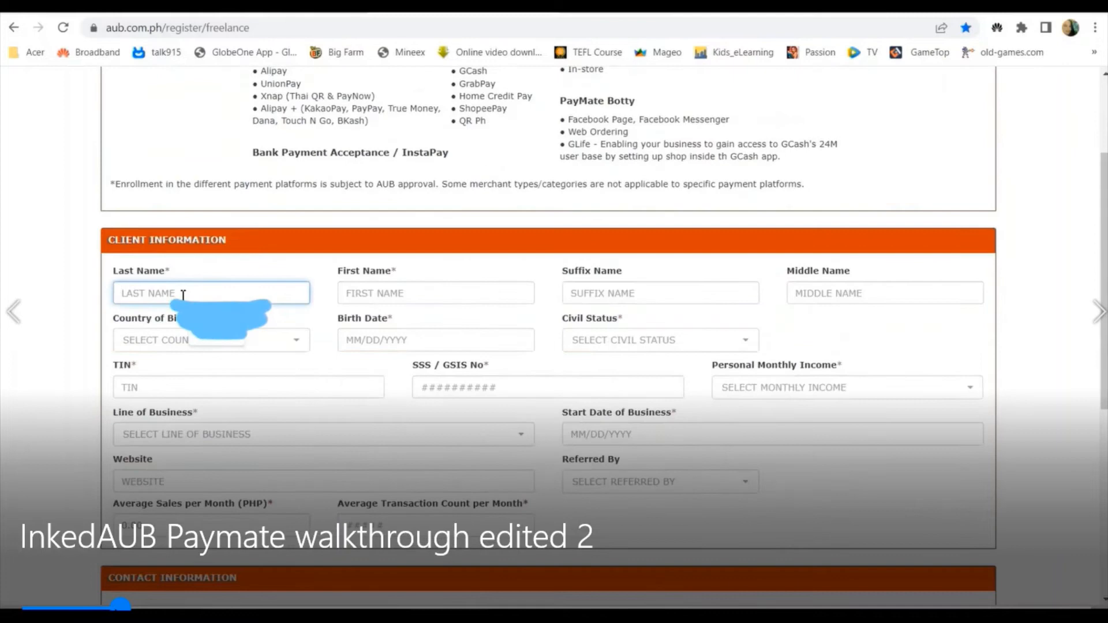
type("ENIGMA")
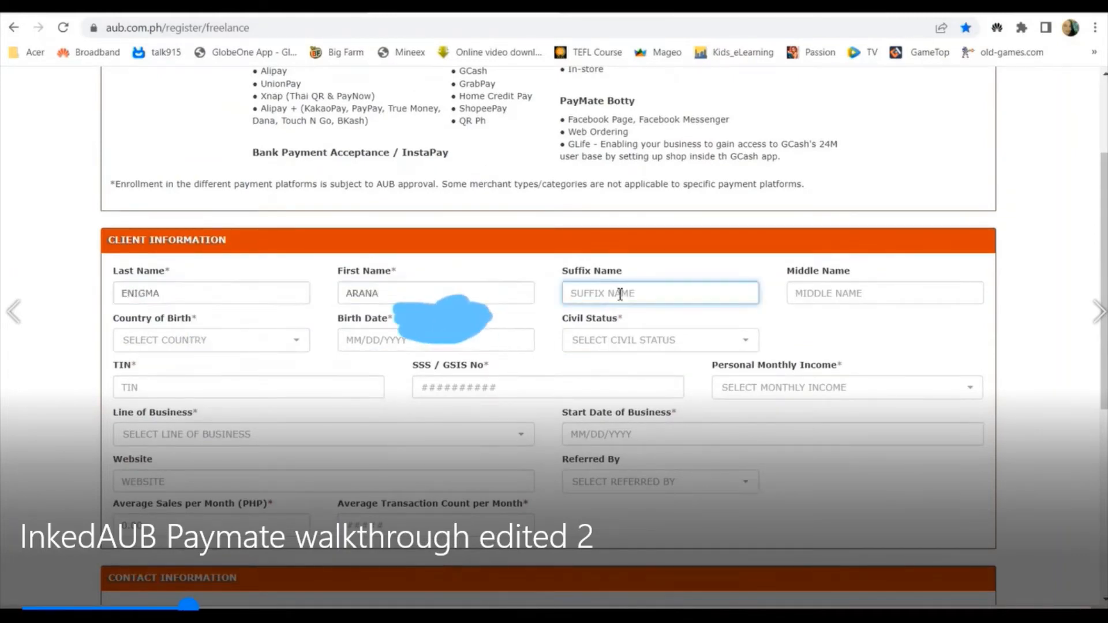
left_click(210, 340)
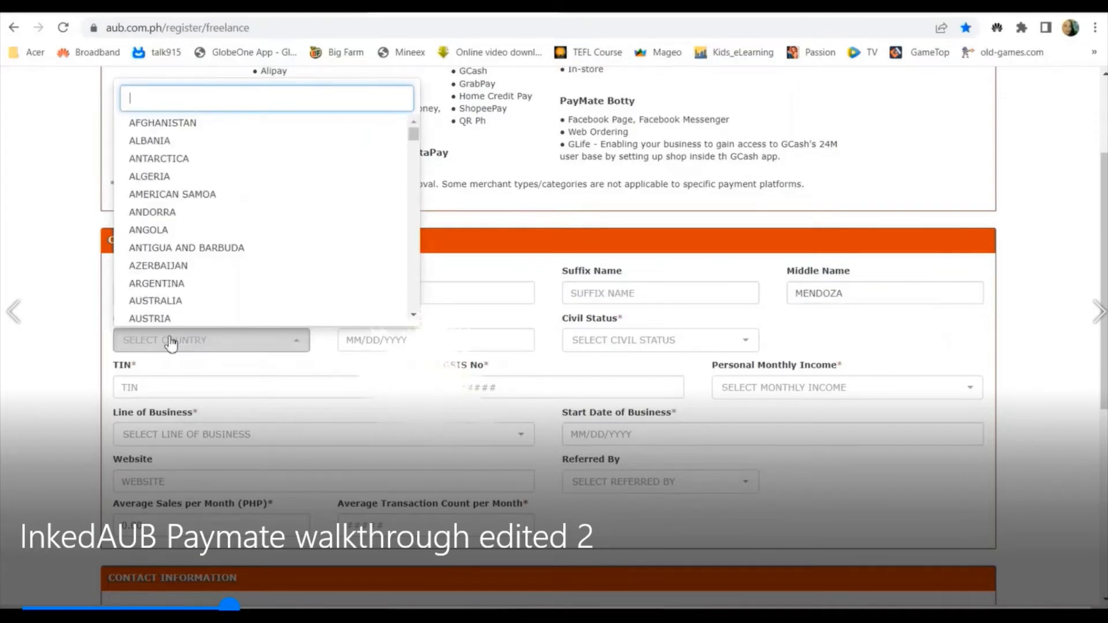
left_click(435, 340)
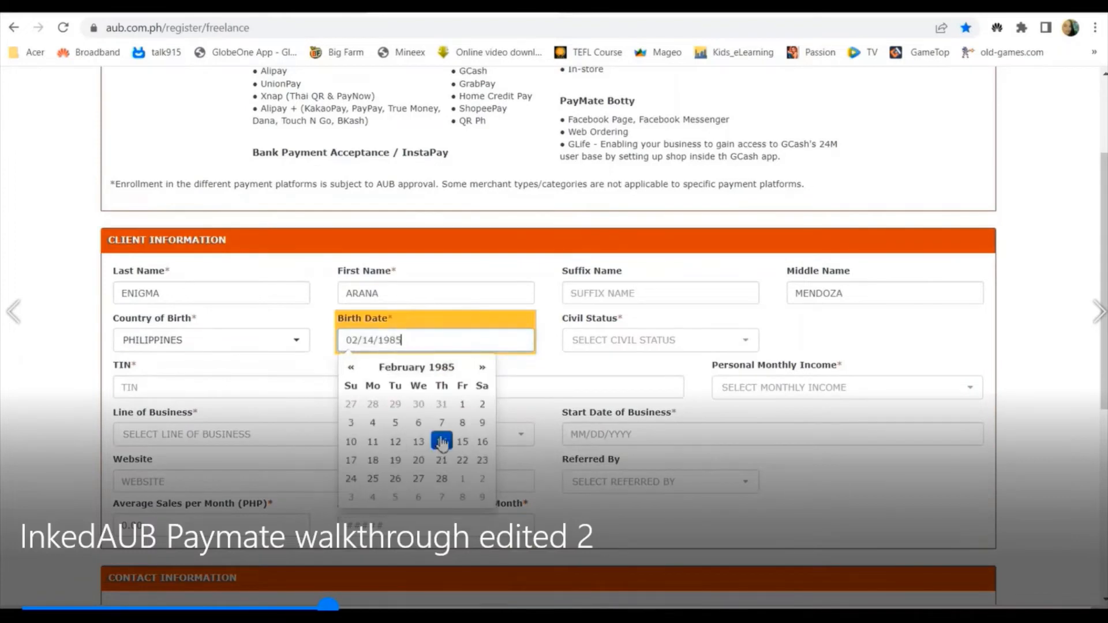
left_click(212, 387)
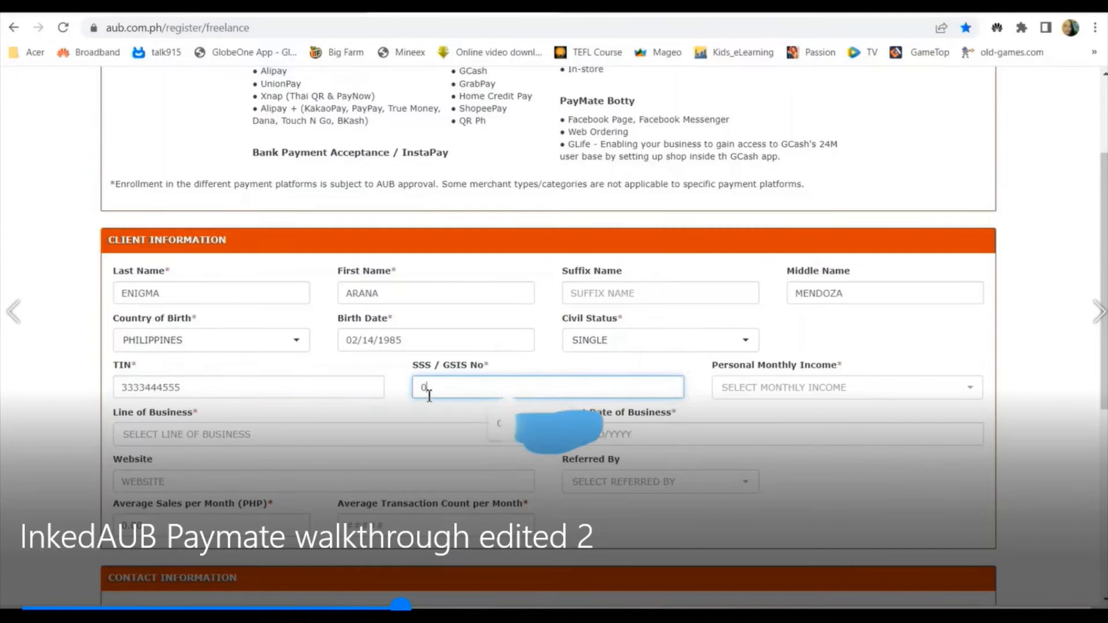
left_click(323, 434)
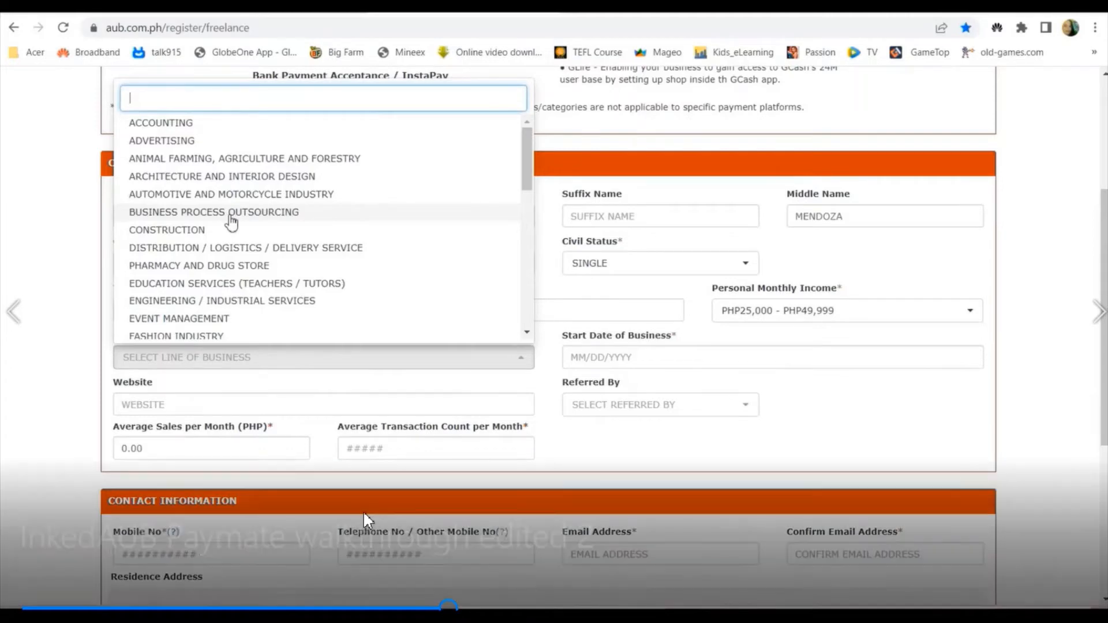
mouse_move(263, 302)
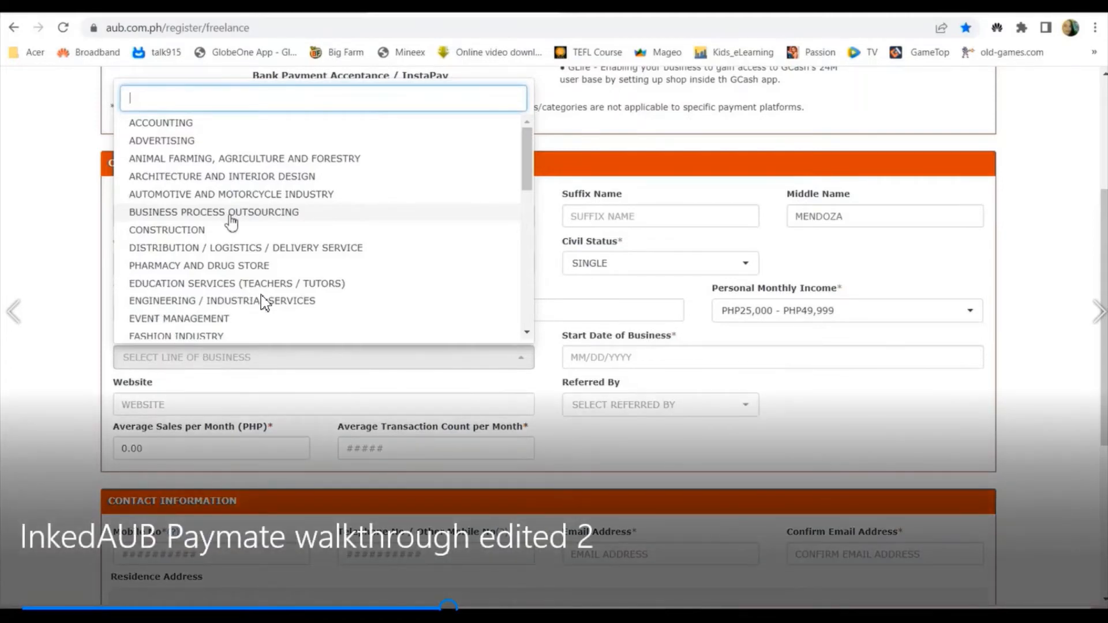
mouse_move(127, 277)
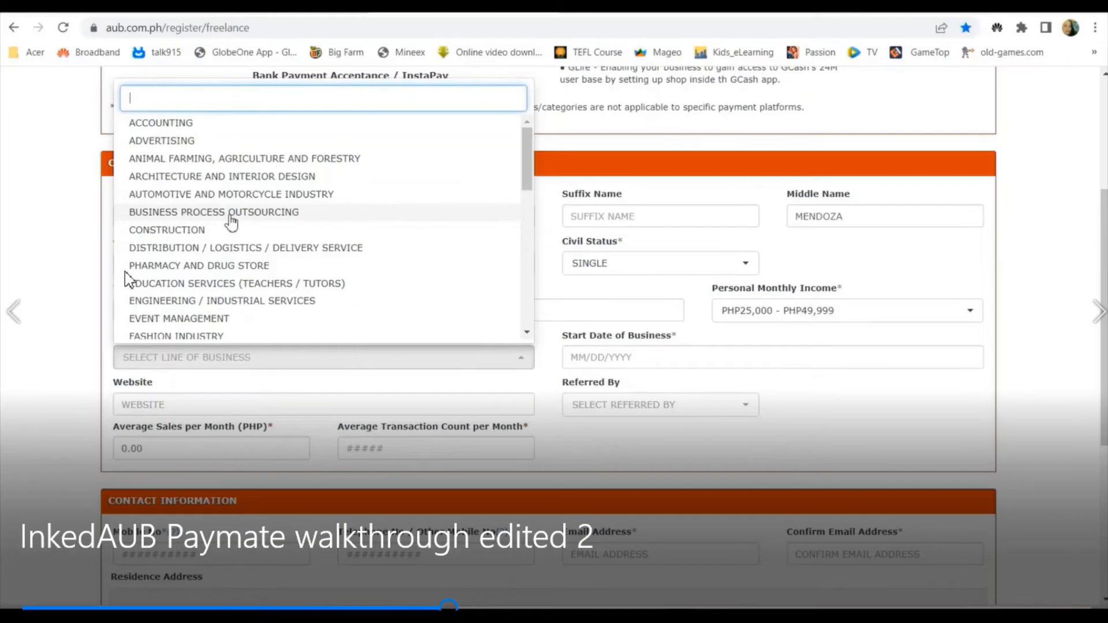
mouse_move(312, 274)
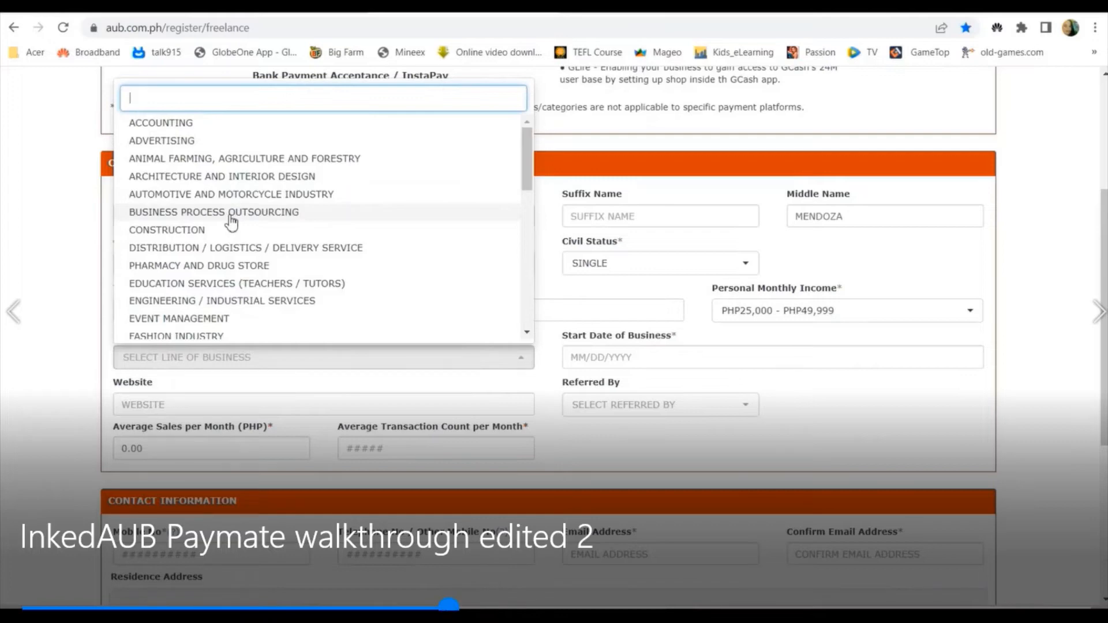
Set business start date 06/01/2022, average monthly sales 30,000 and 4 monthly transactions
scroll("down", 3)
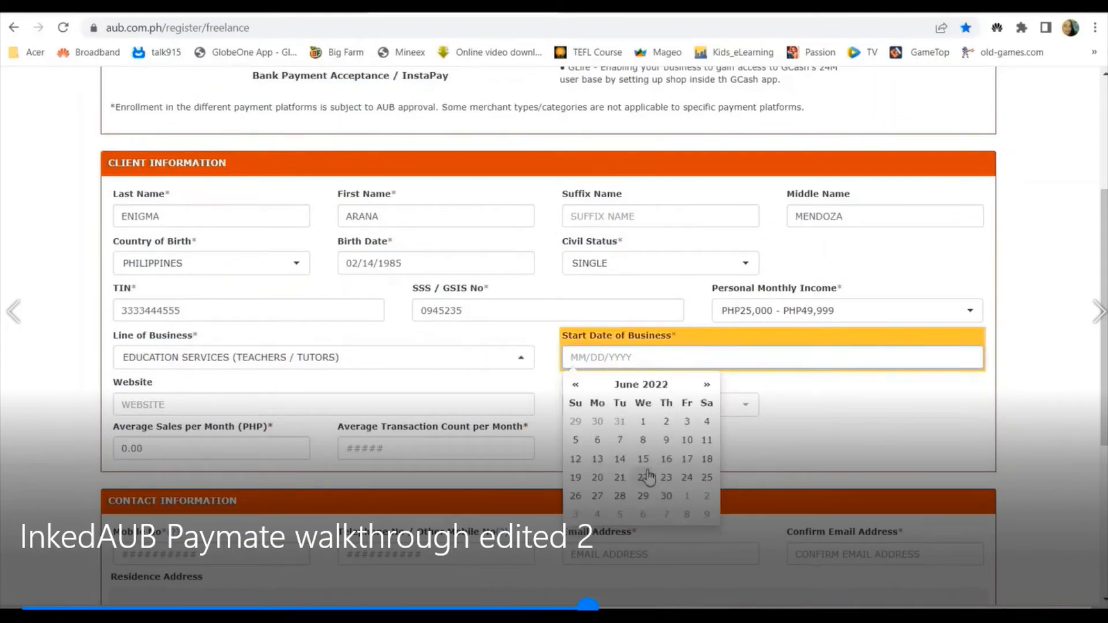
left_click(642, 421)
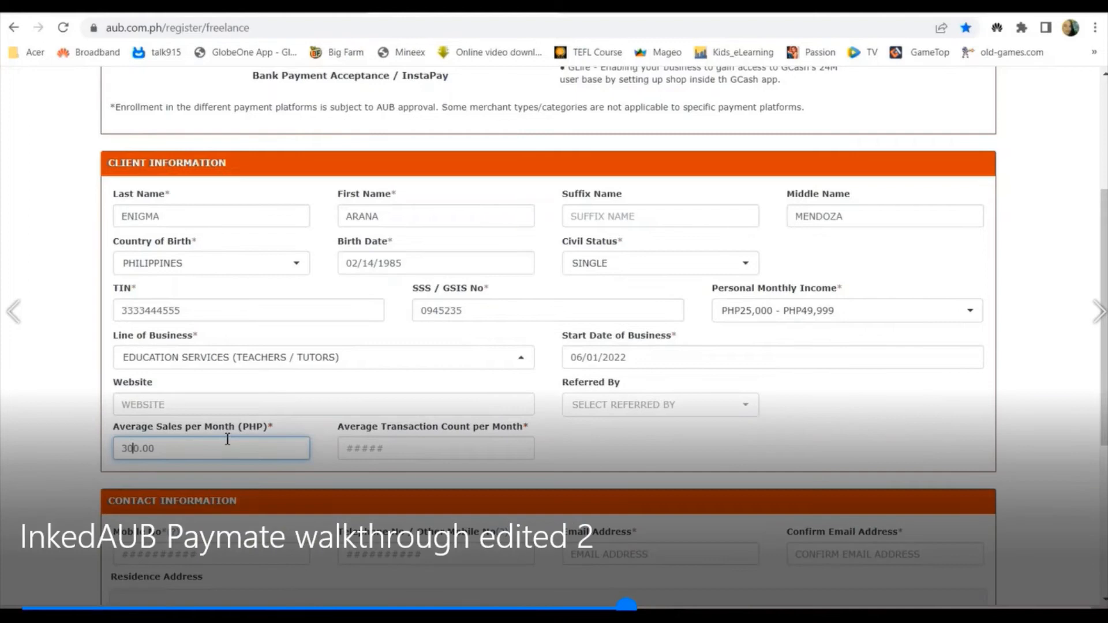
type("00")
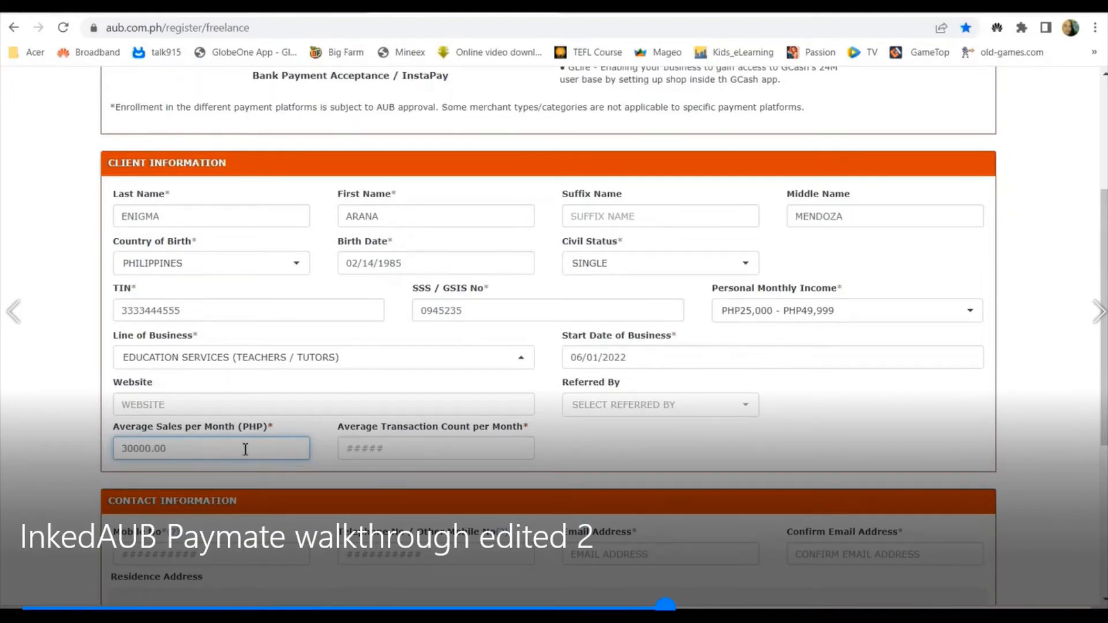
left_click(435, 448)
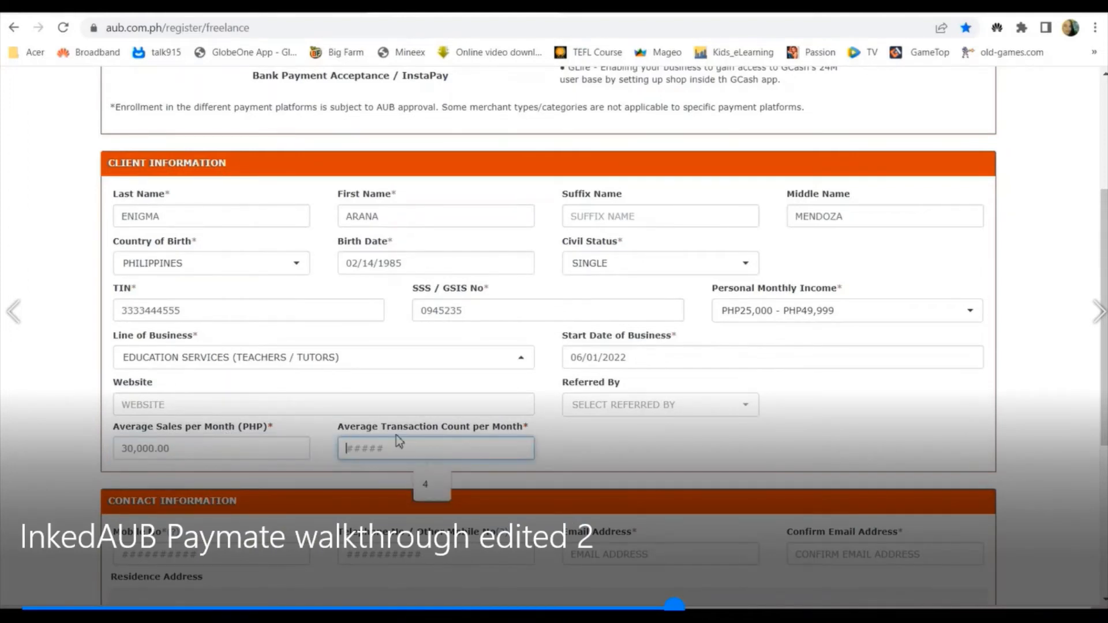
type("4")
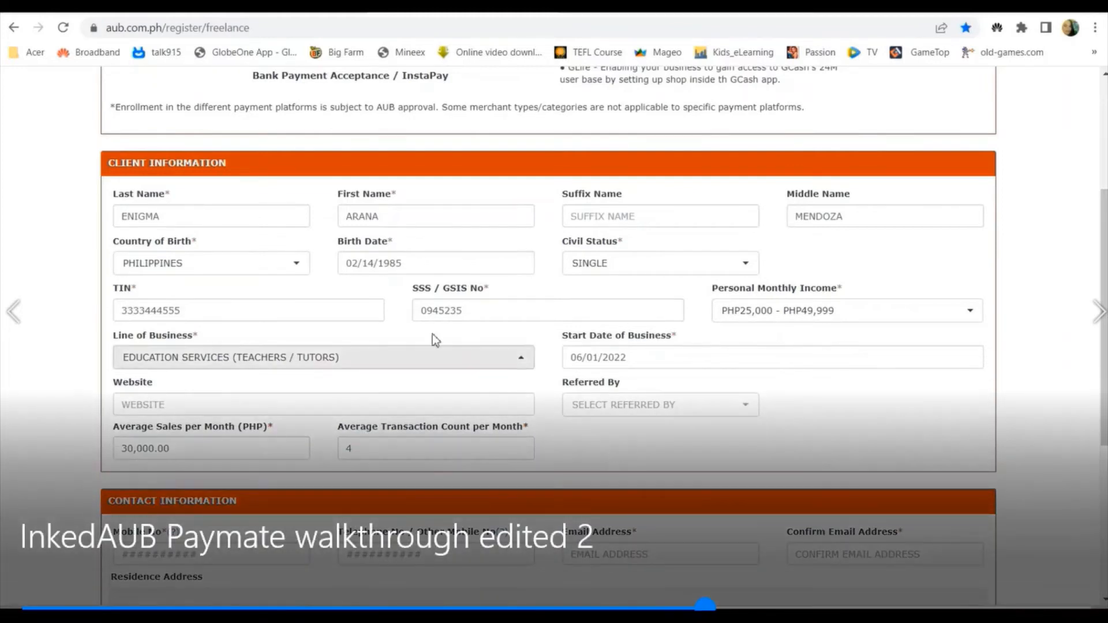
Enter the mobile number and the email address in both email fields
scroll("down", 3)
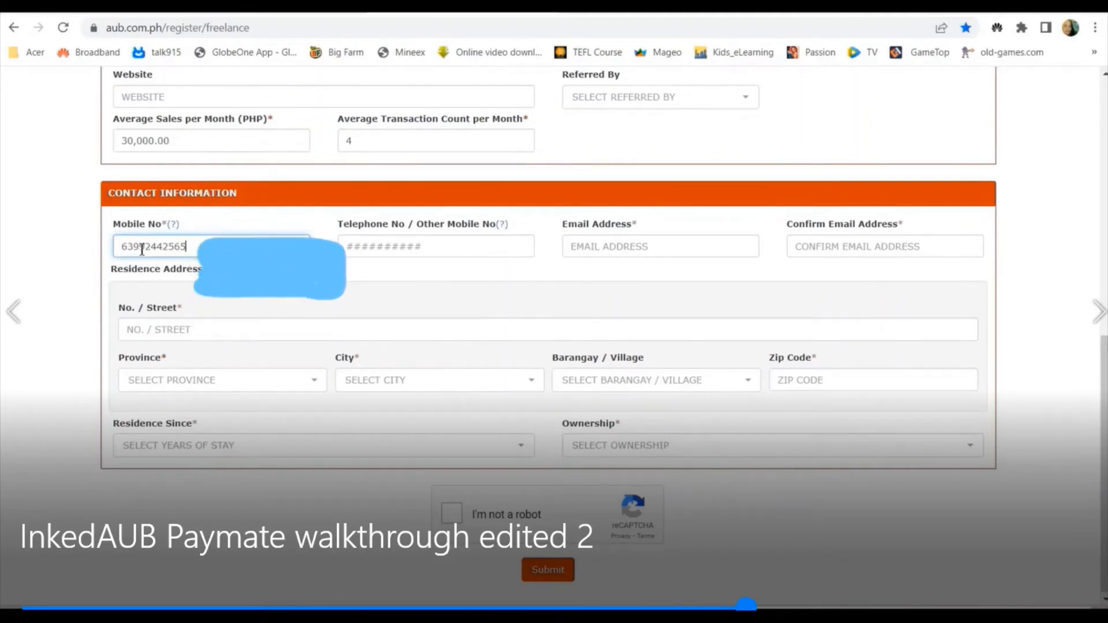
type("63)")
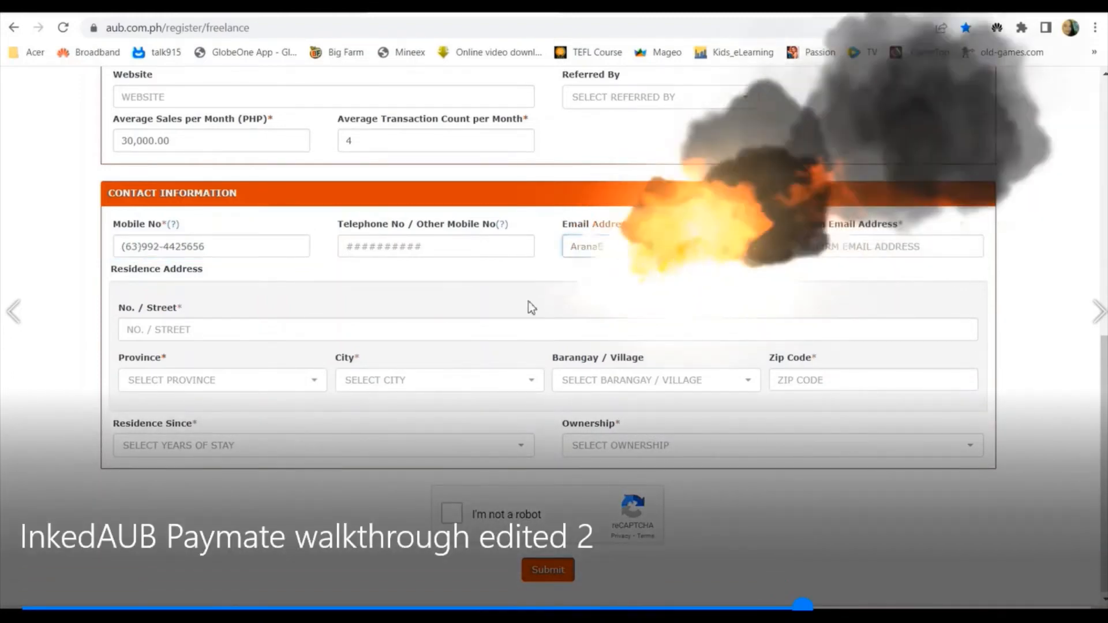
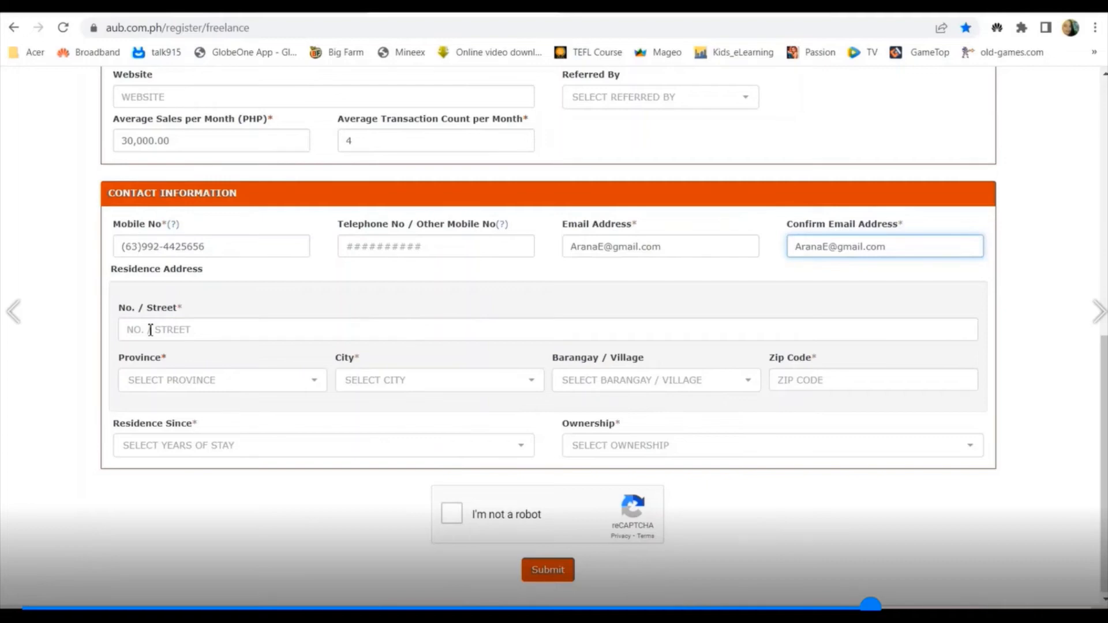
Enter residence NA, San Miguel, Jordan, Guimaras, and mark the residence as owned
type("NA")
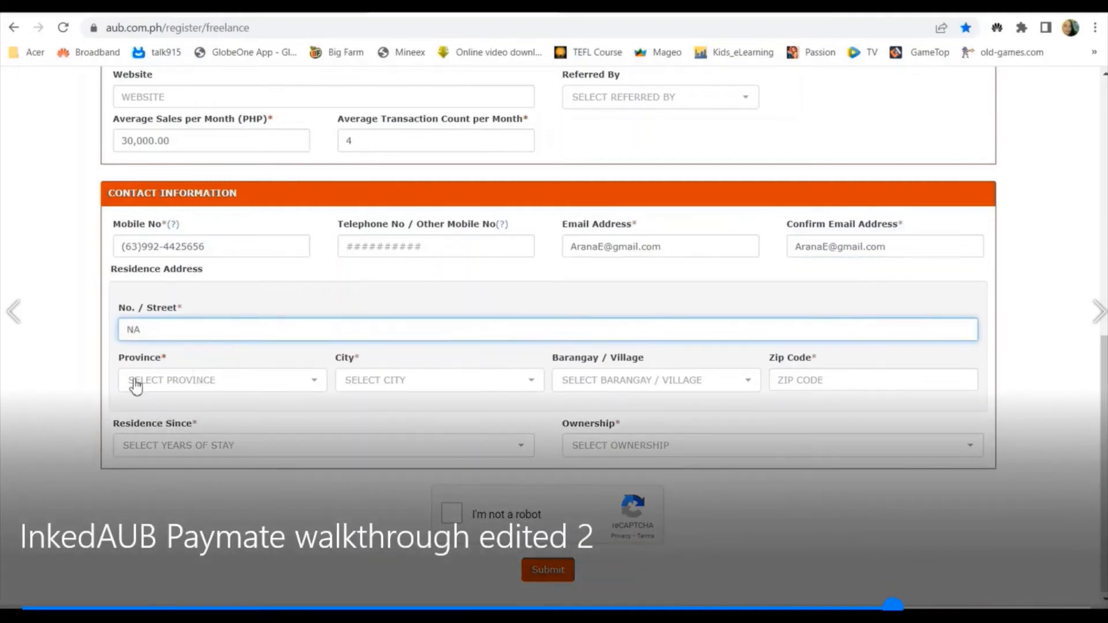
left_click(221, 380)
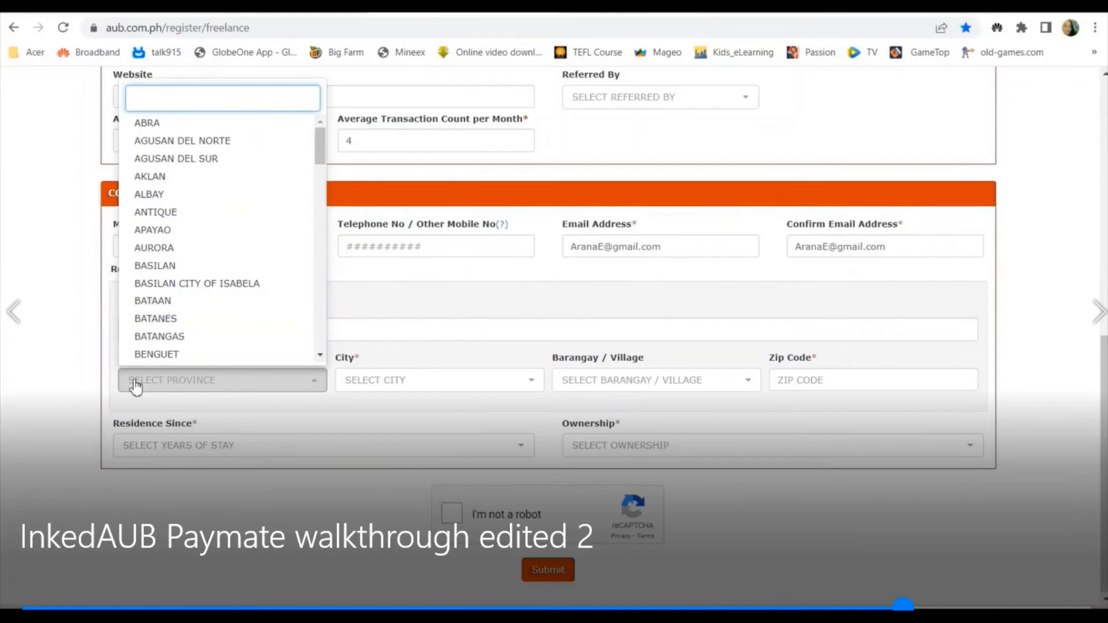
scroll("down", 3)
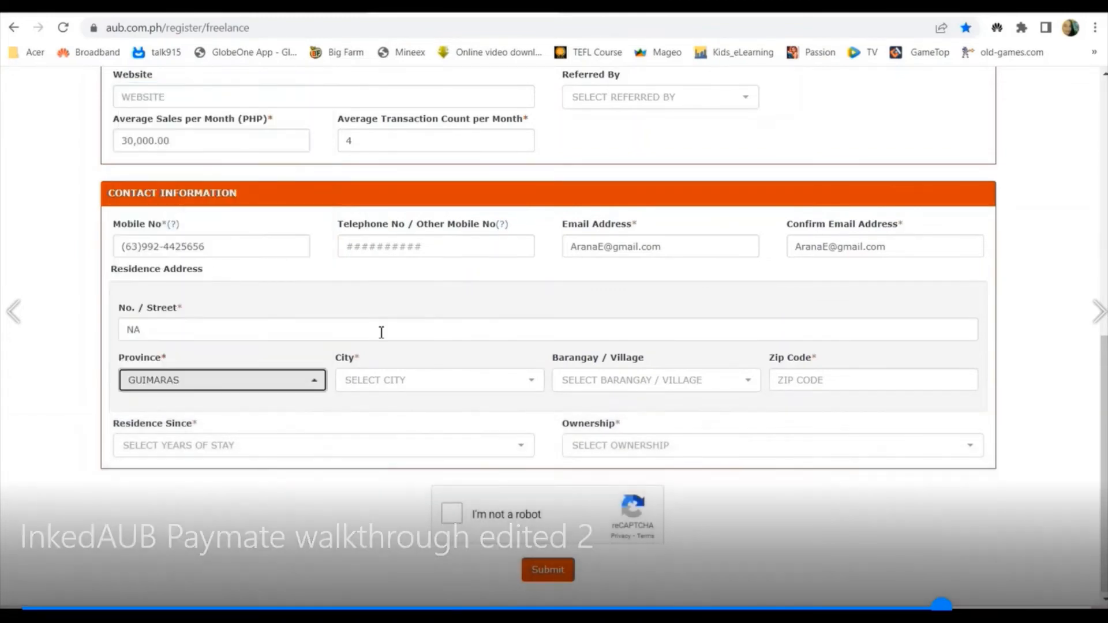
left_click(438, 380)
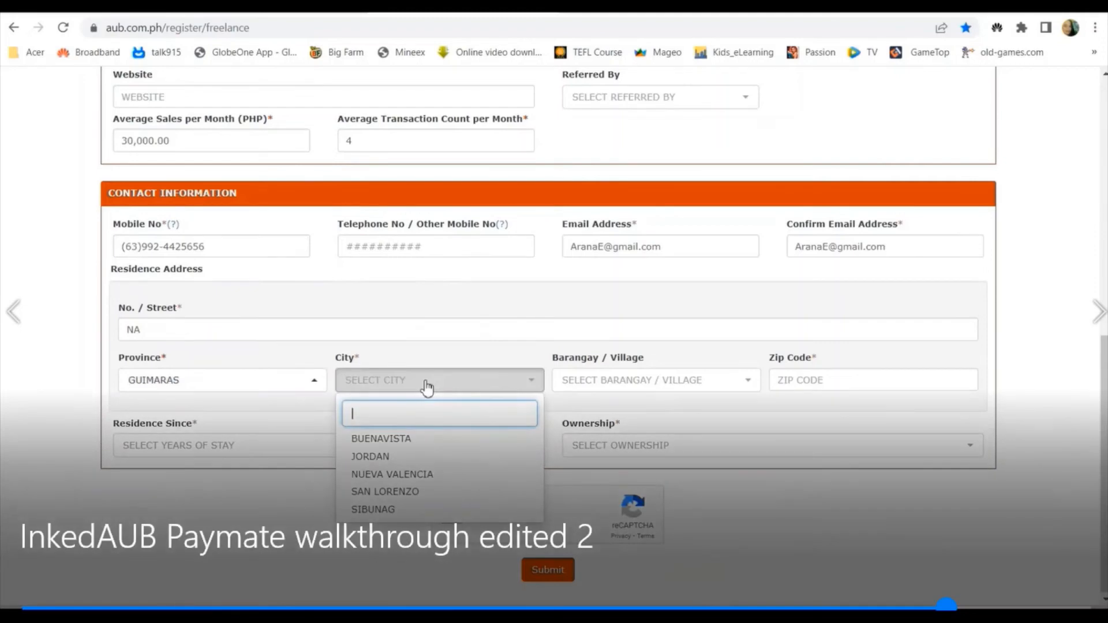
left_click(371, 456)
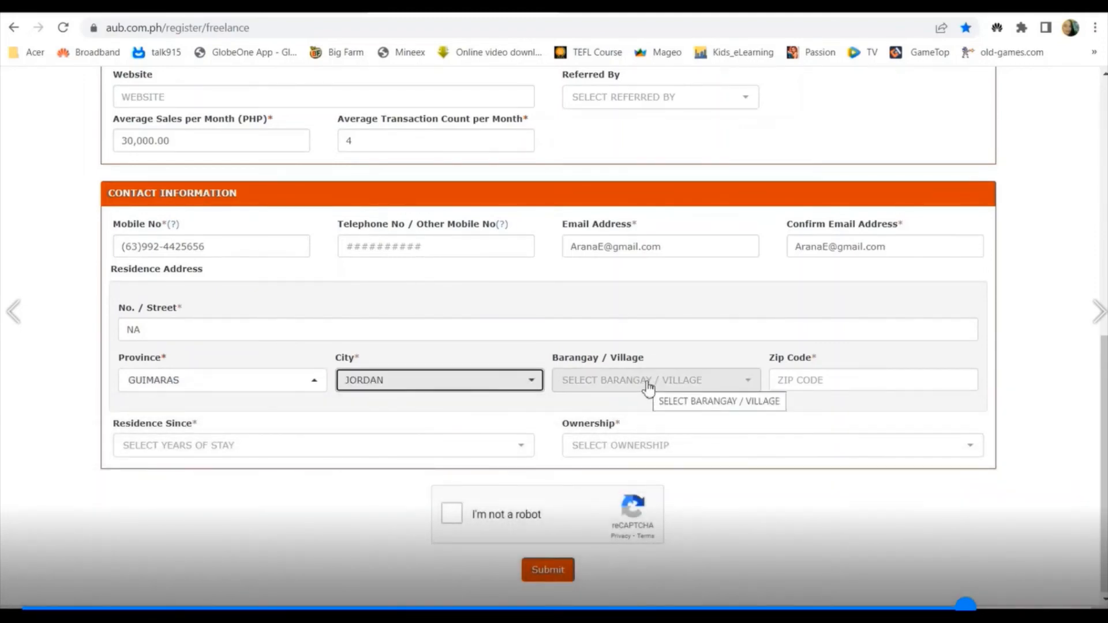
left_click(654, 380)
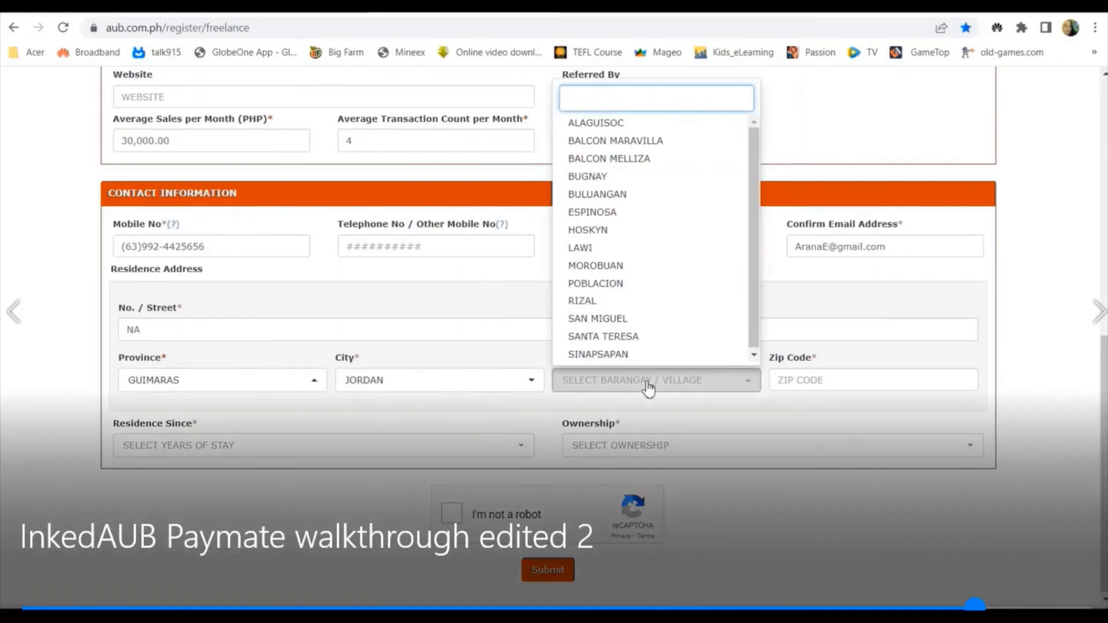
left_click(596, 318)
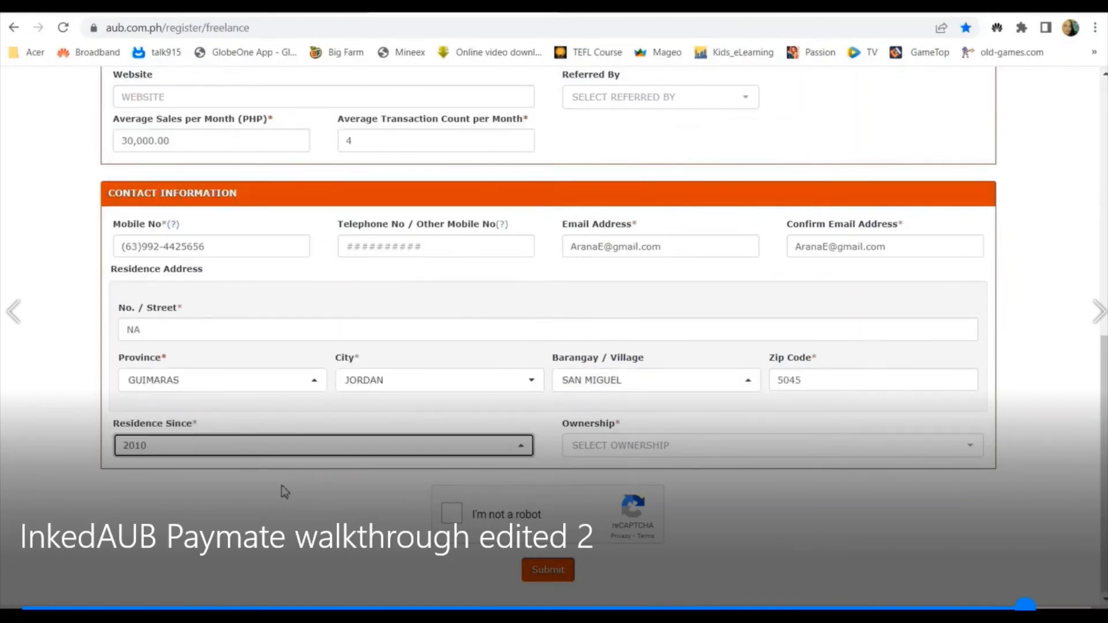
left_click(770, 445)
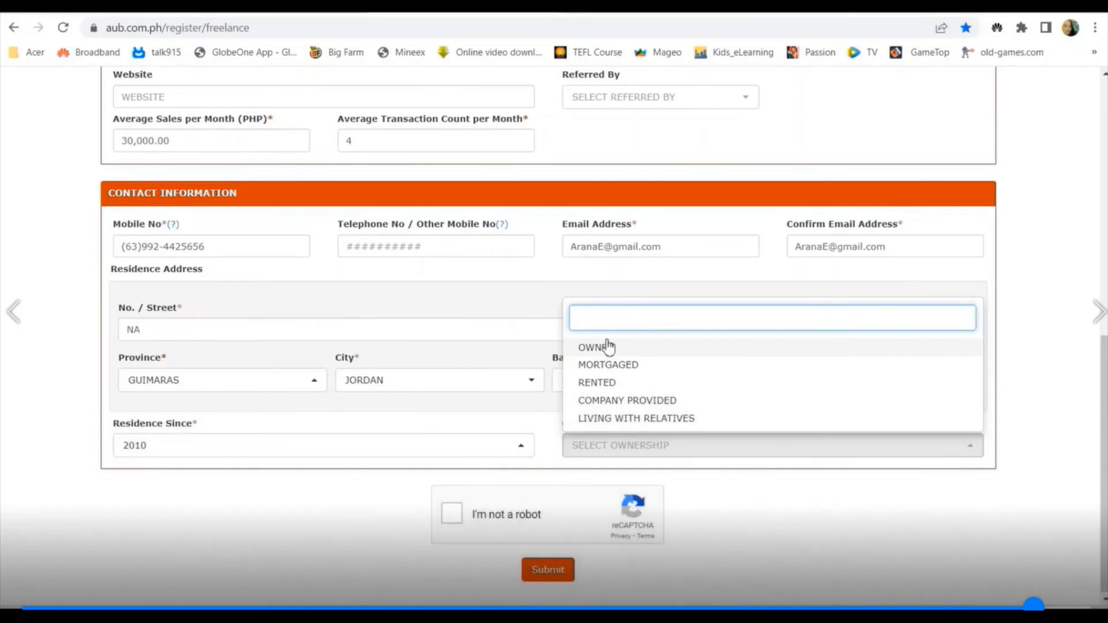
mouse_move(597, 346)
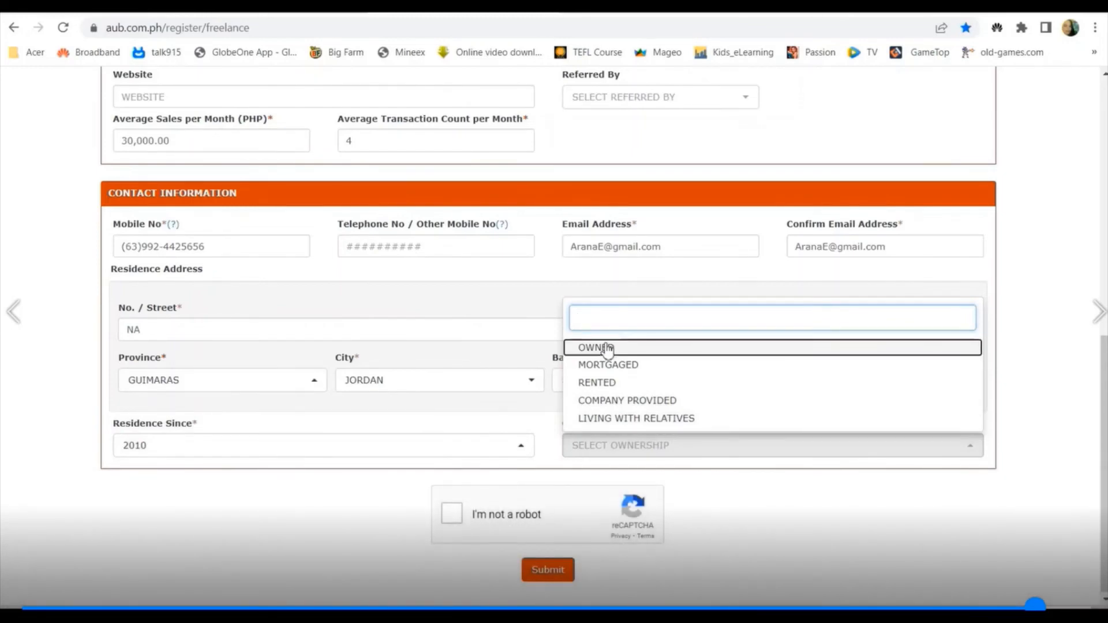
left_click(595, 347)
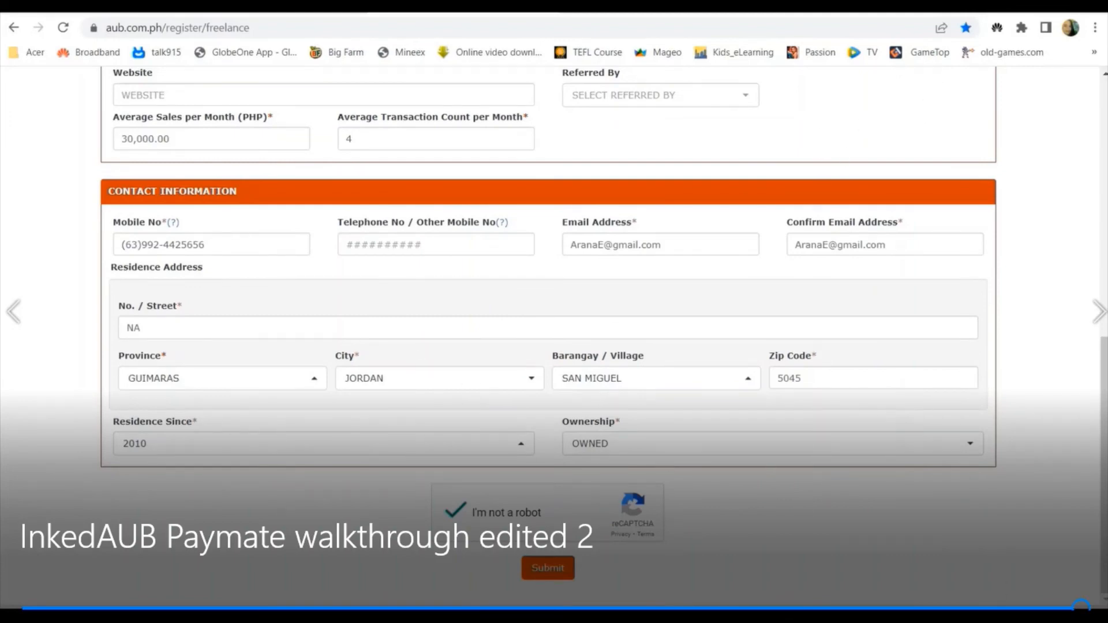
left_click(547, 567)
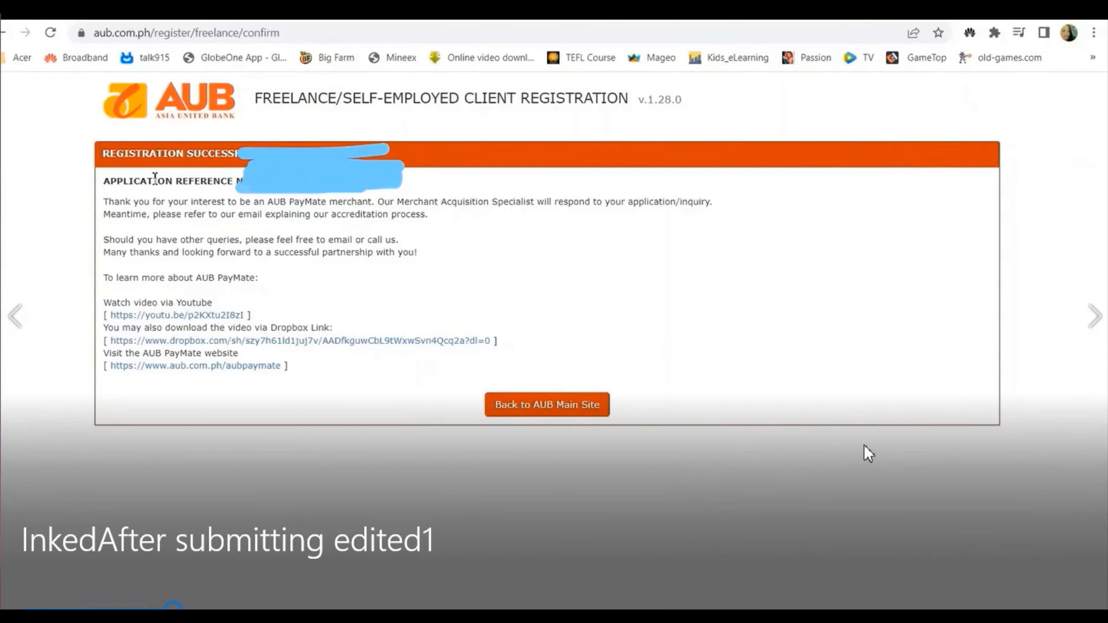
mouse_move(743, 487)
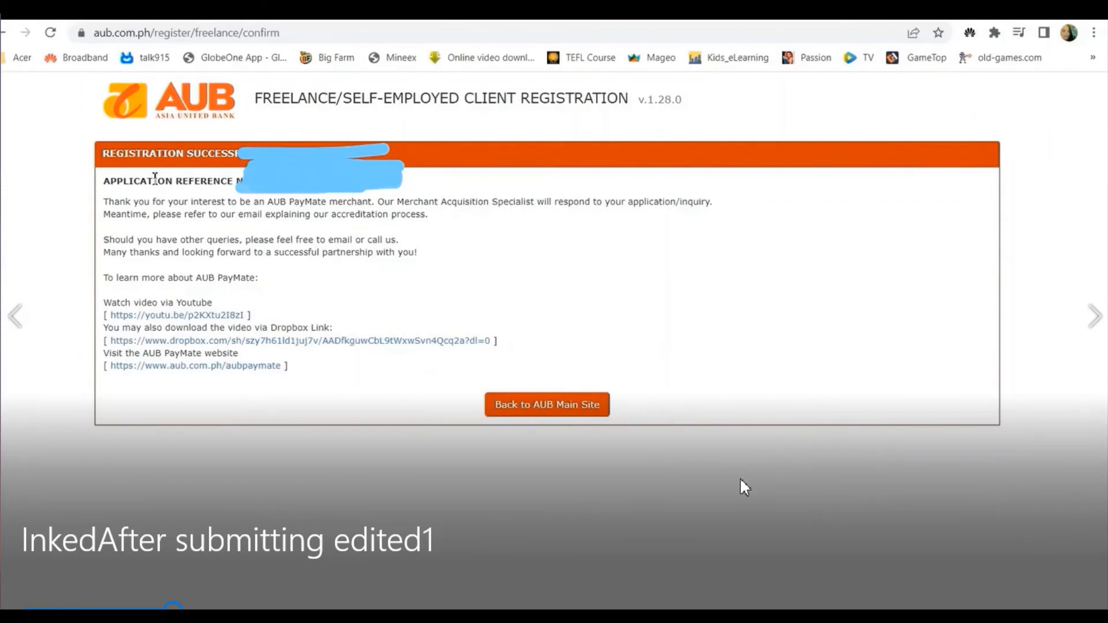
mouse_move(676, 481)
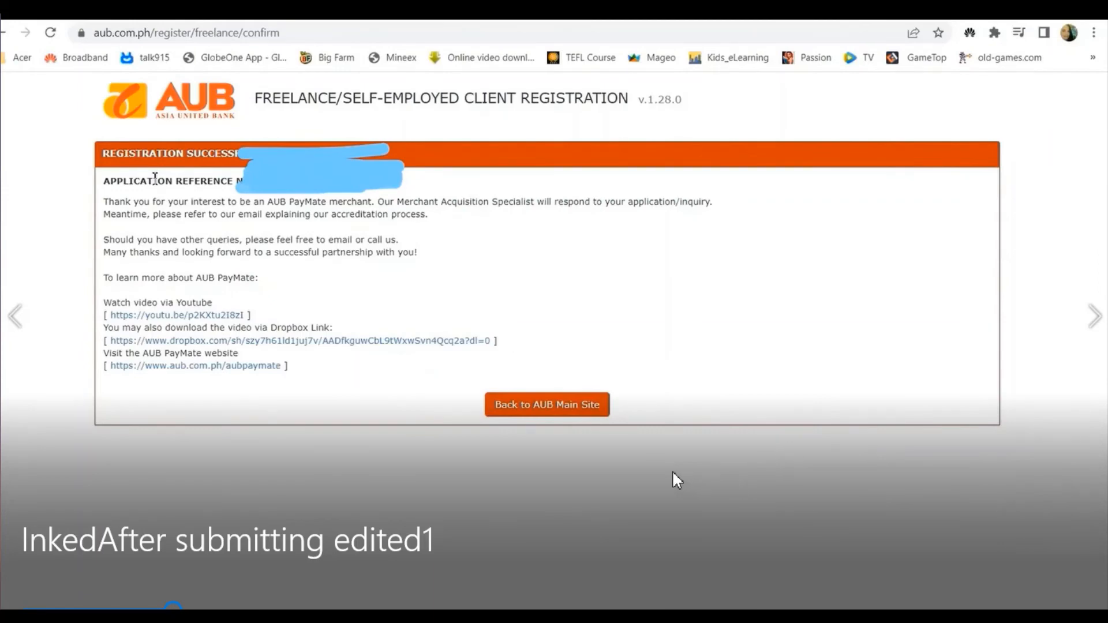
mouse_move(733, 482)
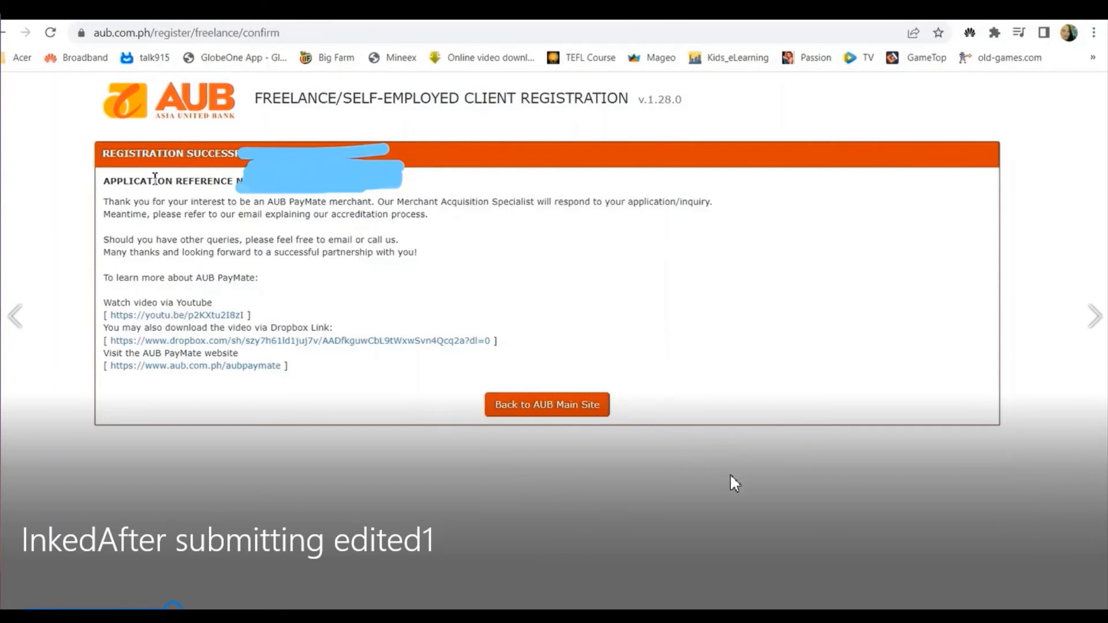
mouse_move(769, 485)
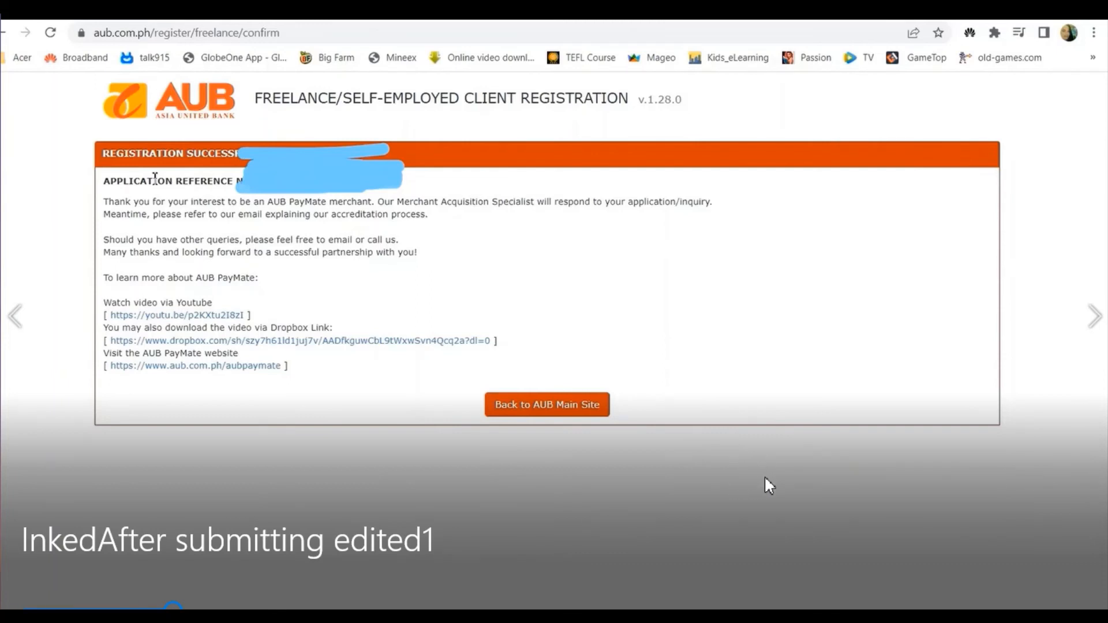
mouse_move(650, 454)
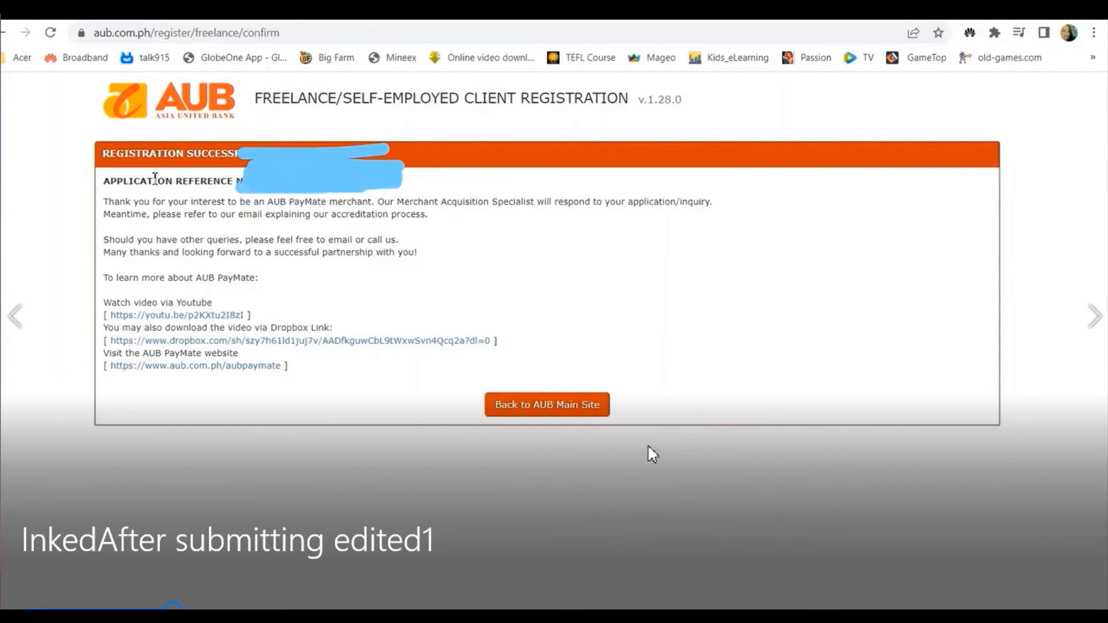
mouse_move(777, 522)
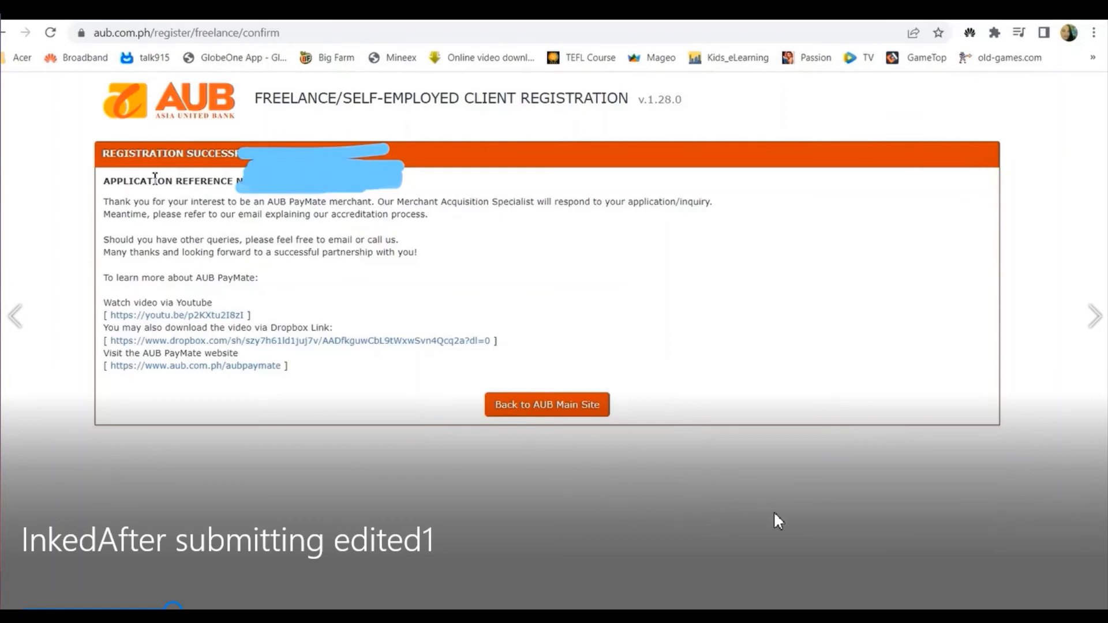
mouse_move(715, 517)
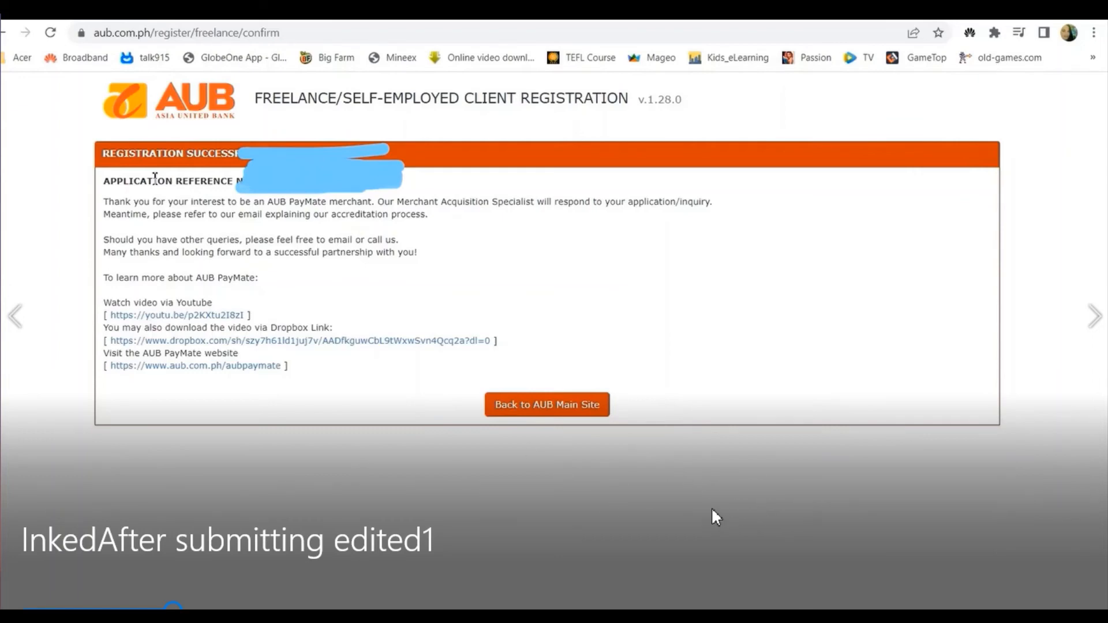
mouse_move(683, 393)
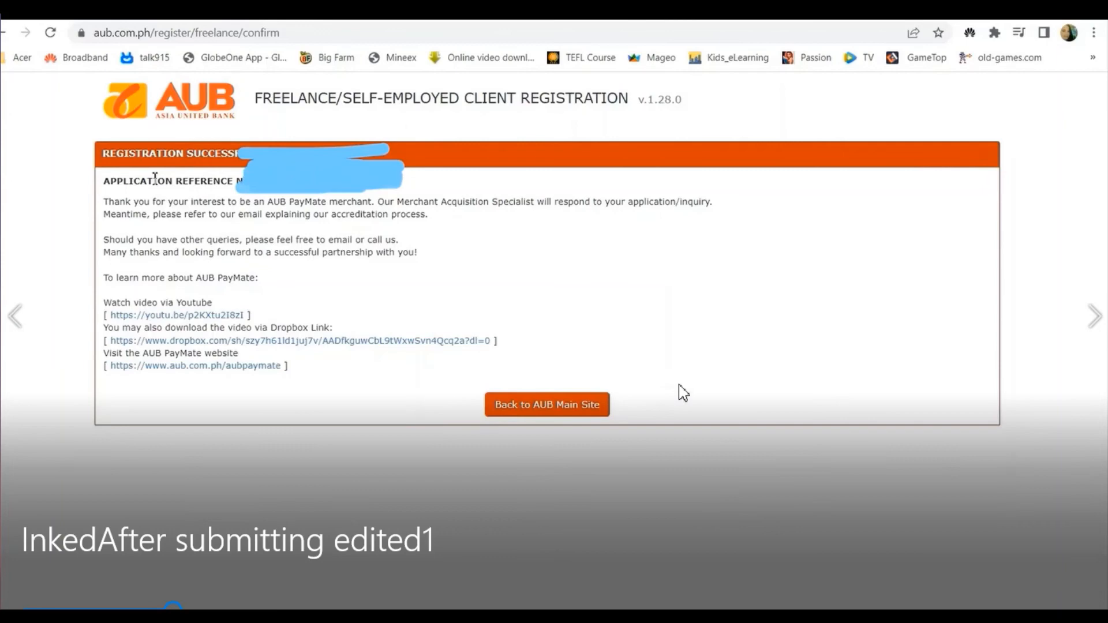
mouse_move(691, 415)
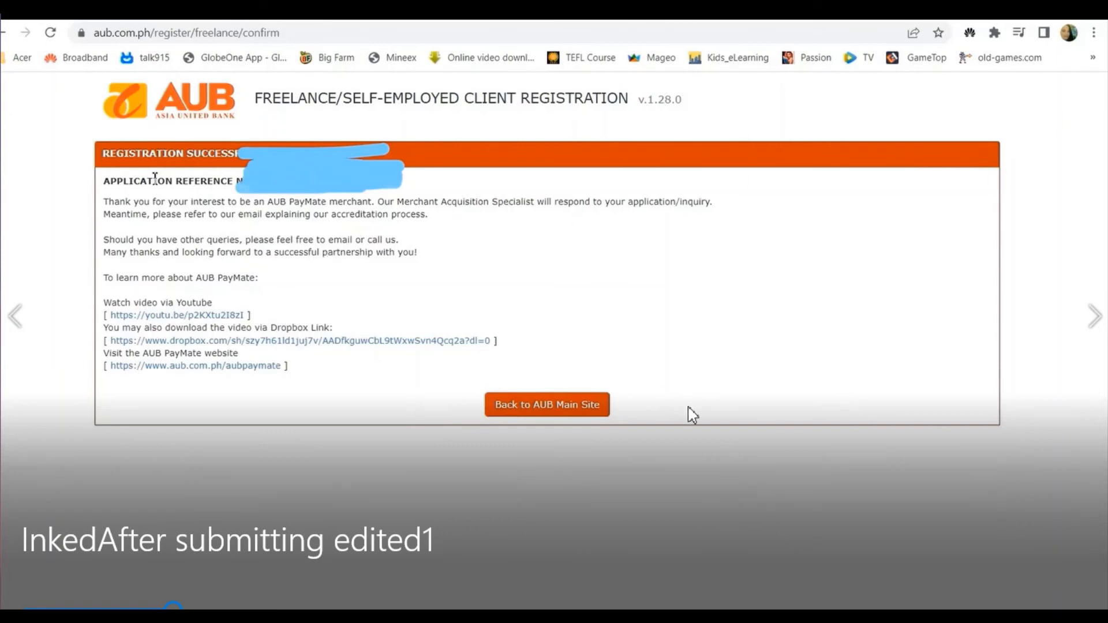
mouse_move(415, 231)
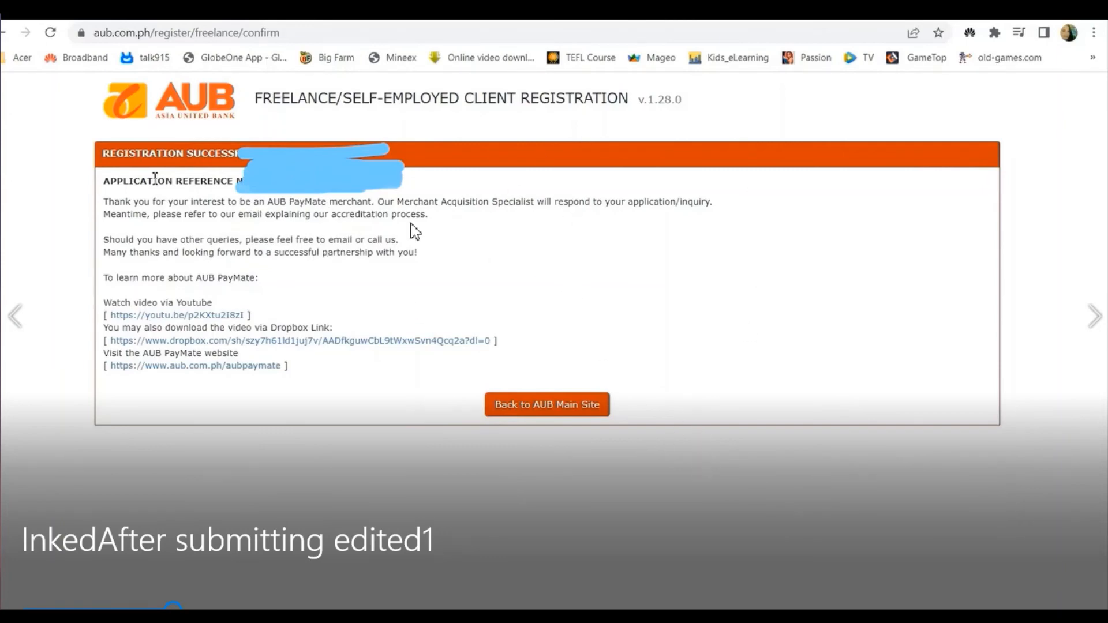
mouse_move(671, 491)
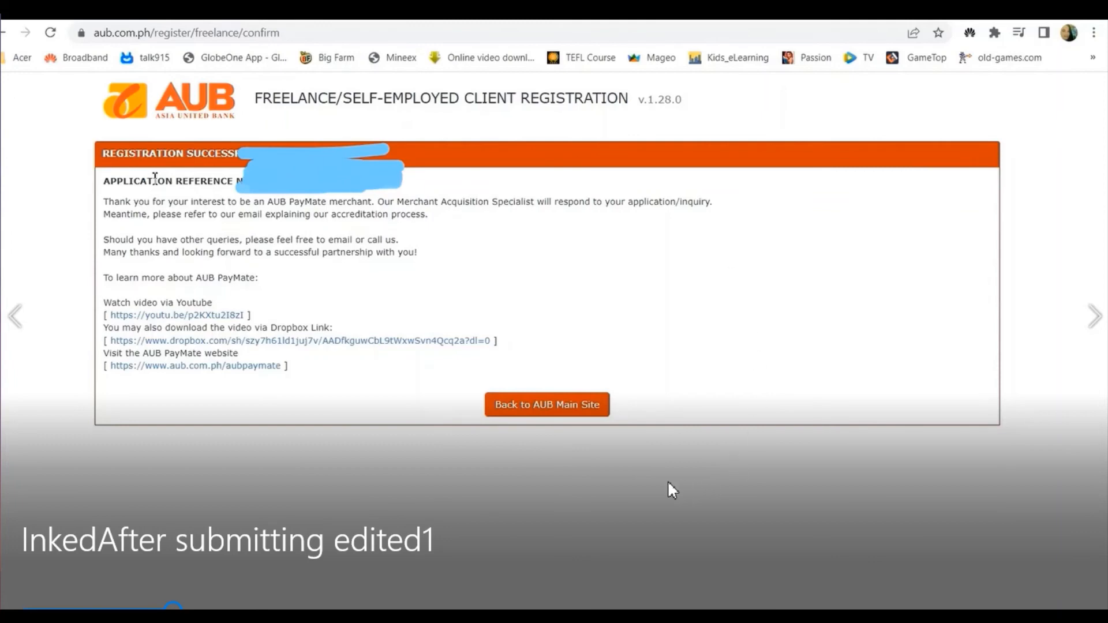
mouse_move(680, 239)
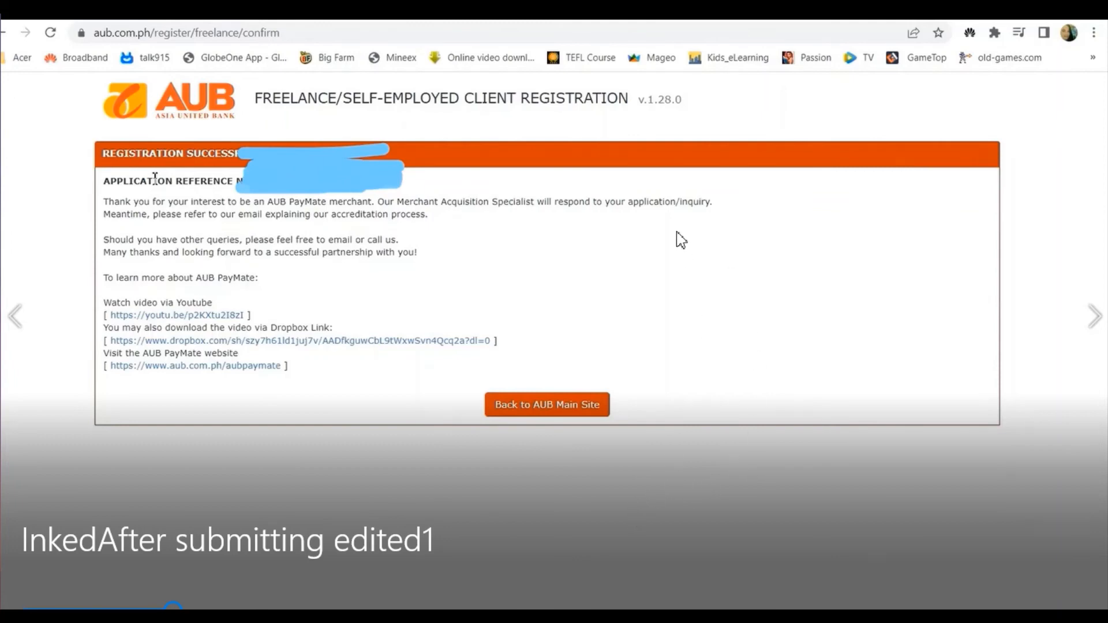
mouse_move(775, 316)
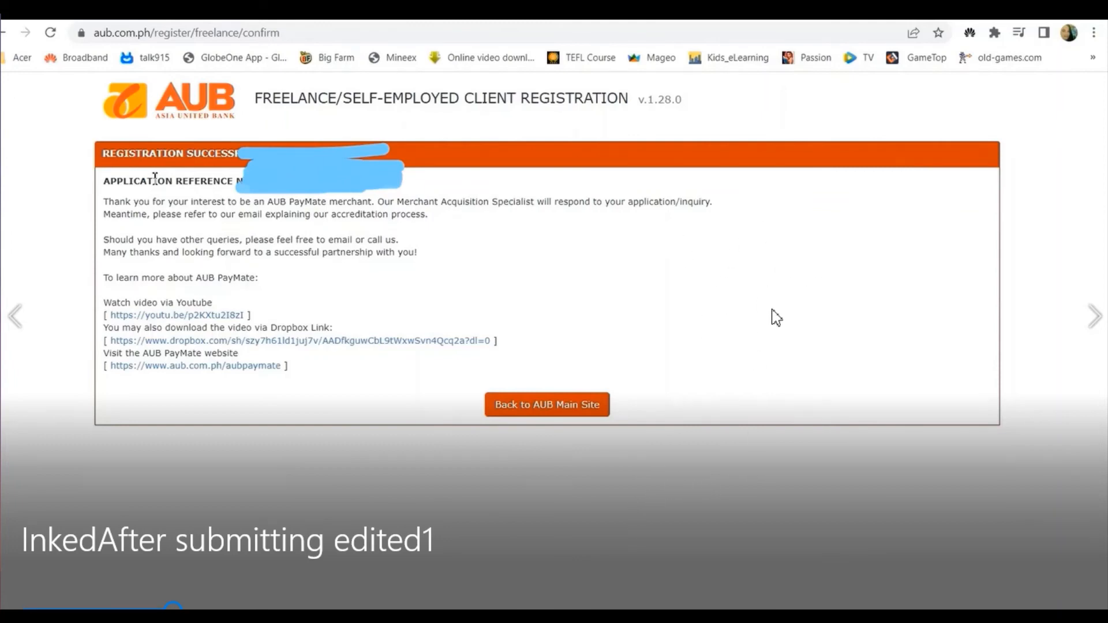
mouse_move(708, 487)
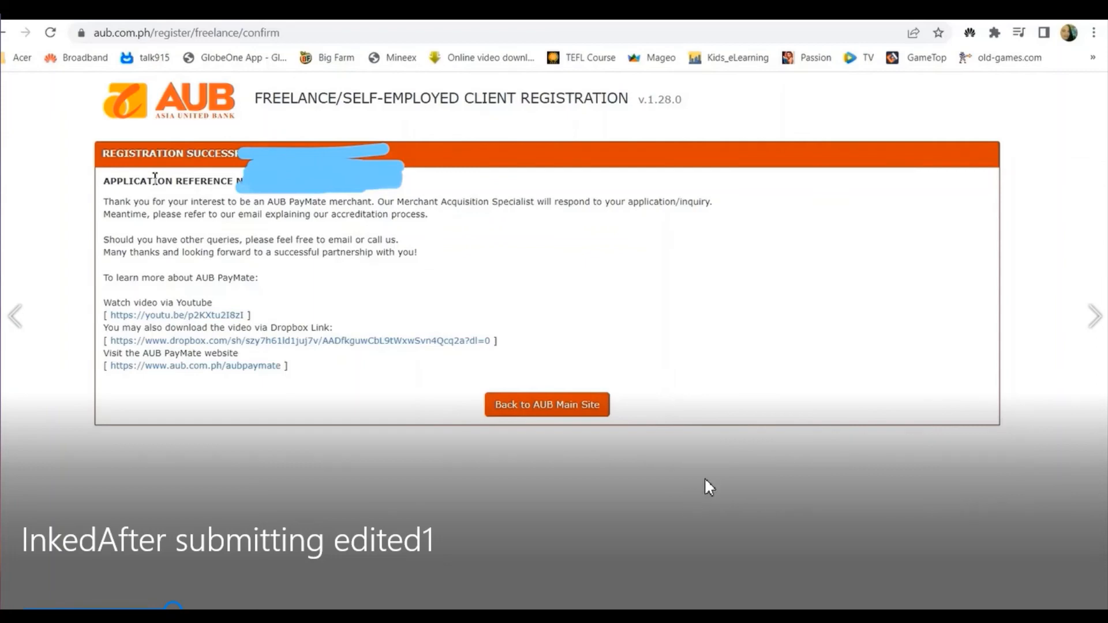
mouse_move(755, 494)
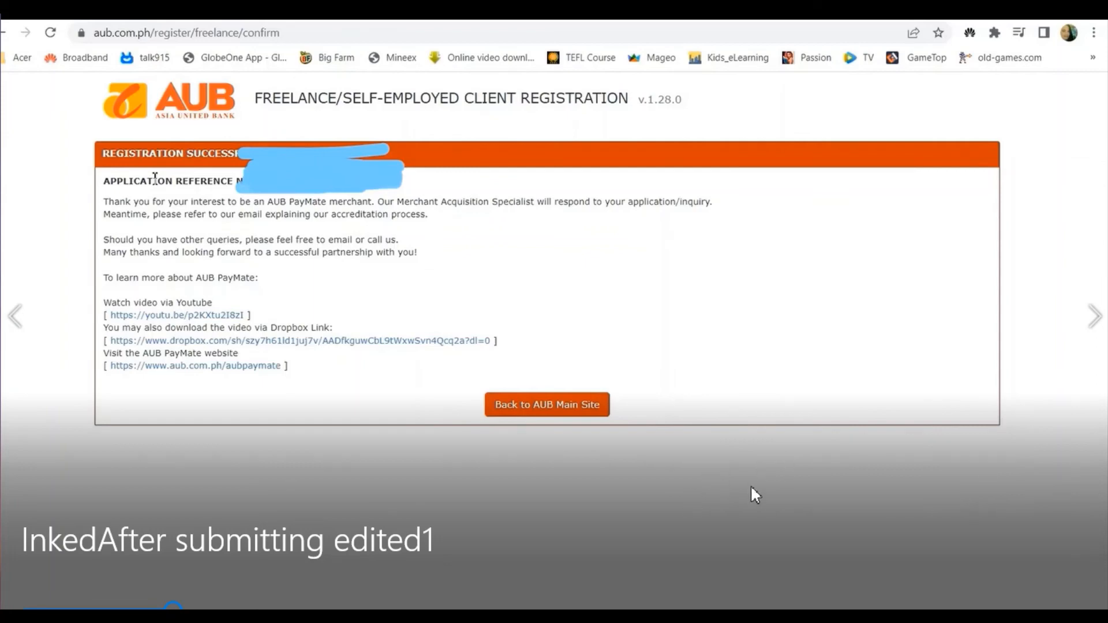
mouse_move(696, 517)
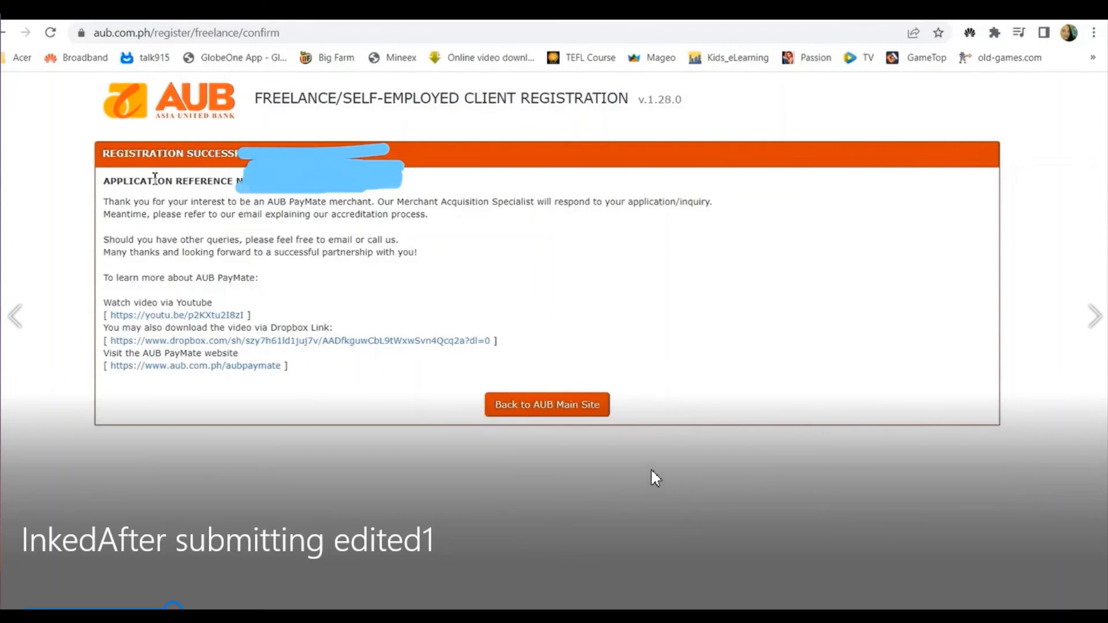
mouse_move(720, 280)
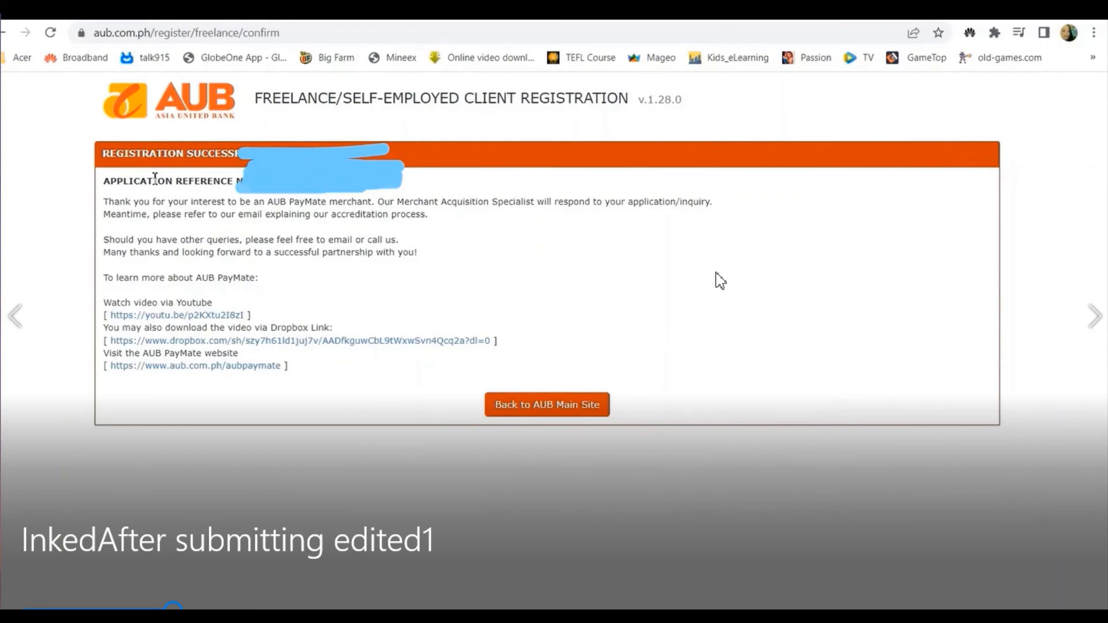
mouse_move(616, 496)
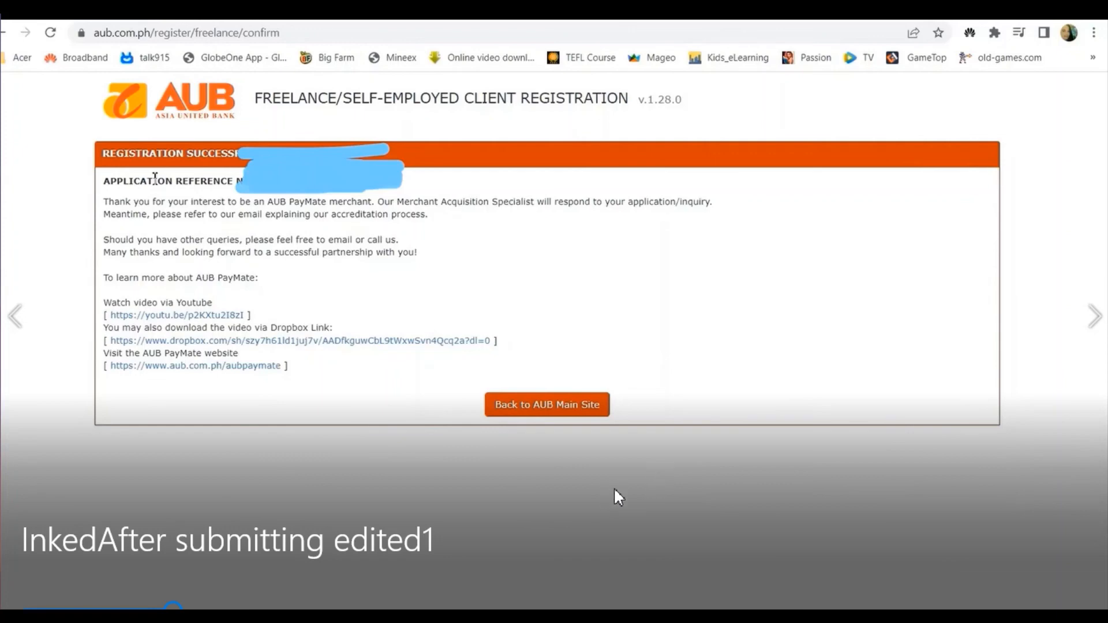
mouse_move(95, 90)
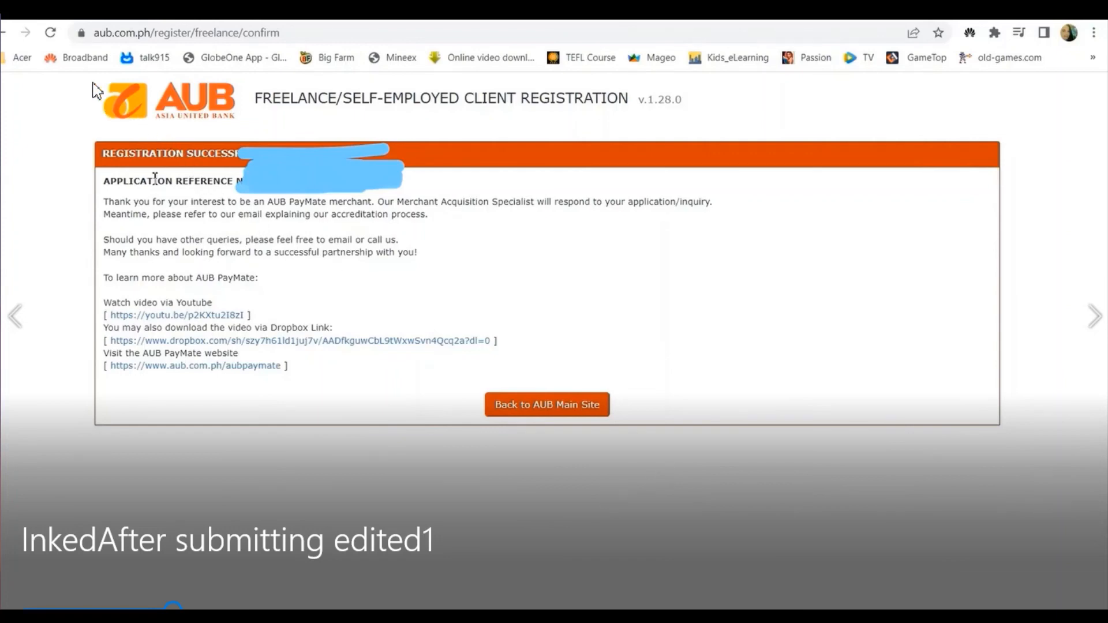
mouse_move(752, 468)
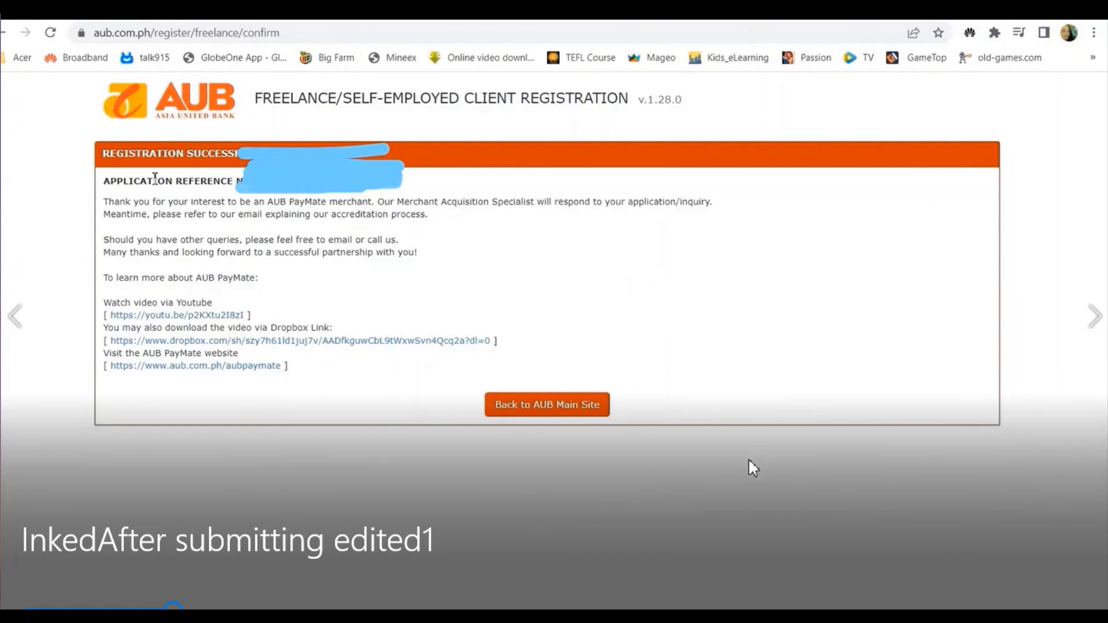
mouse_move(788, 487)
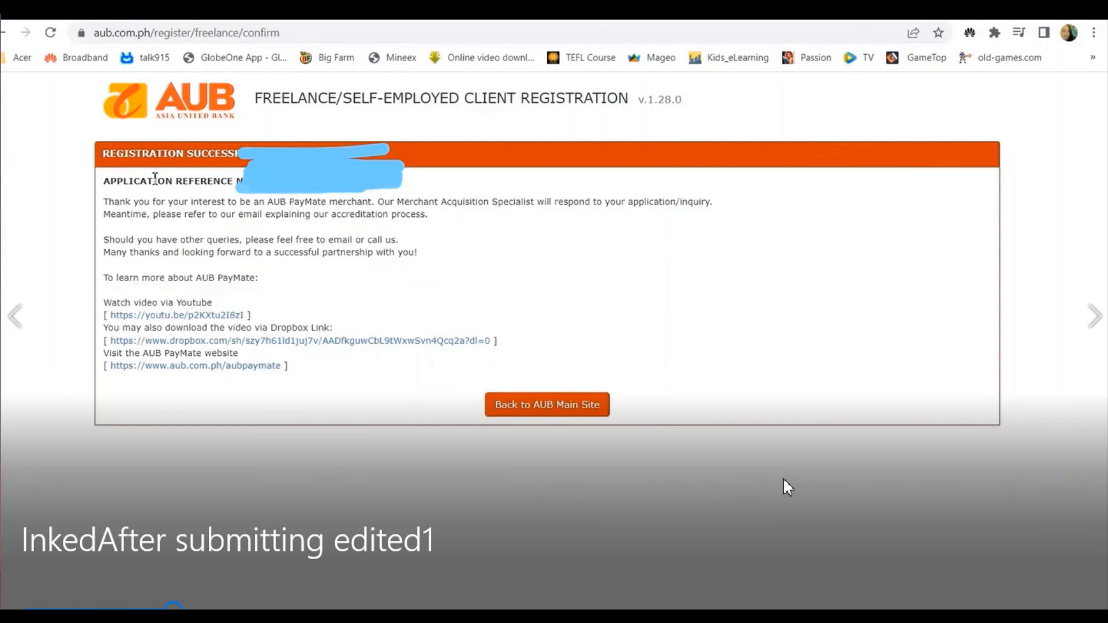
mouse_move(725, 490)
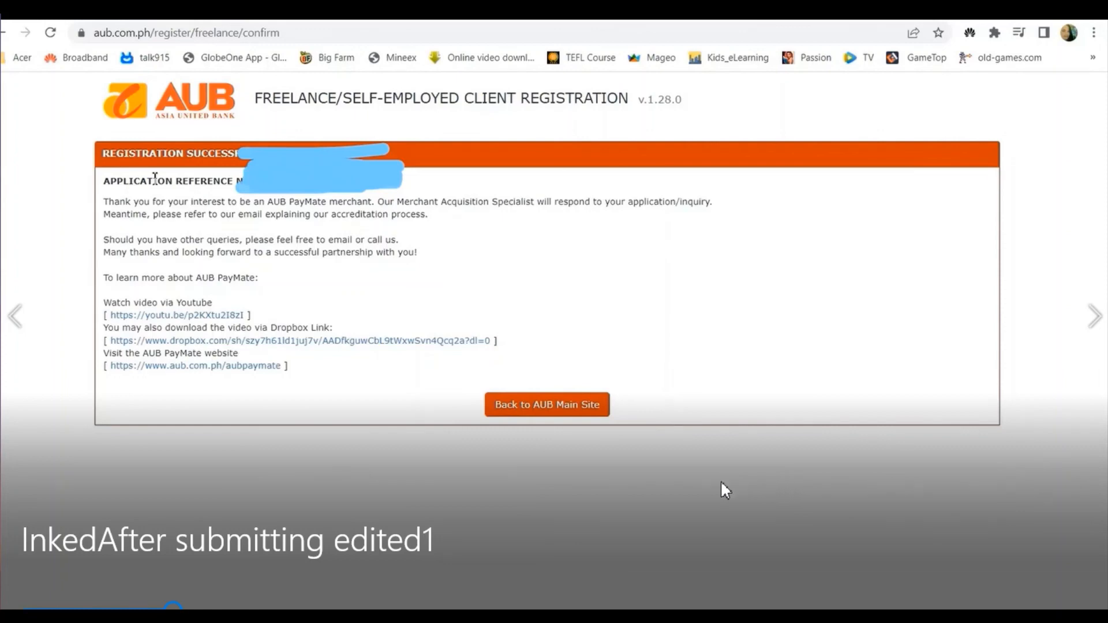
mouse_move(790, 500)
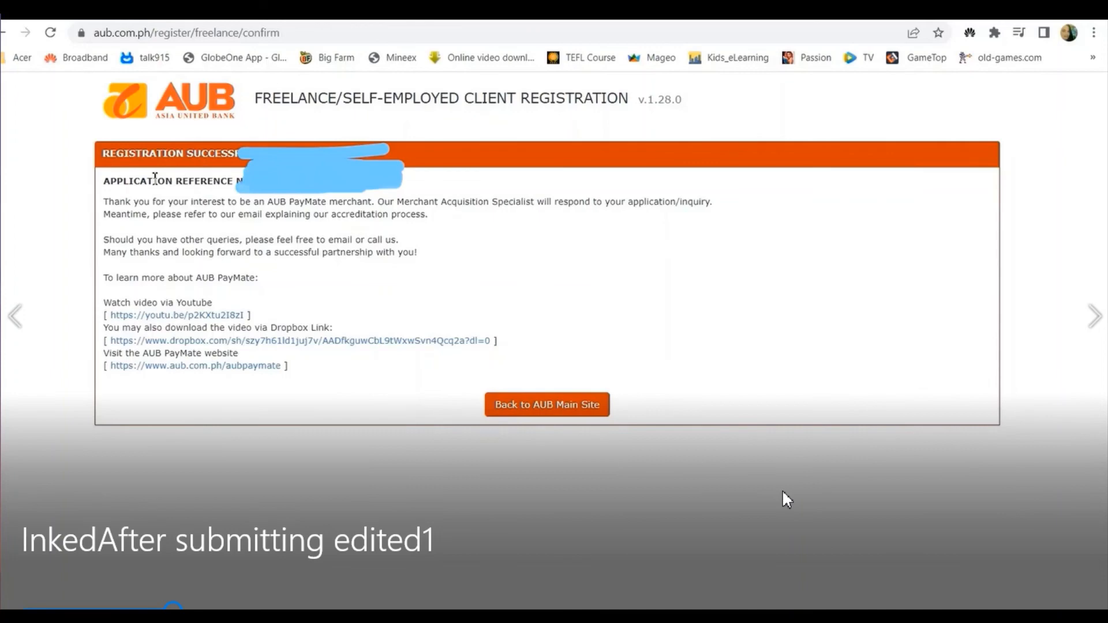
mouse_move(667, 475)
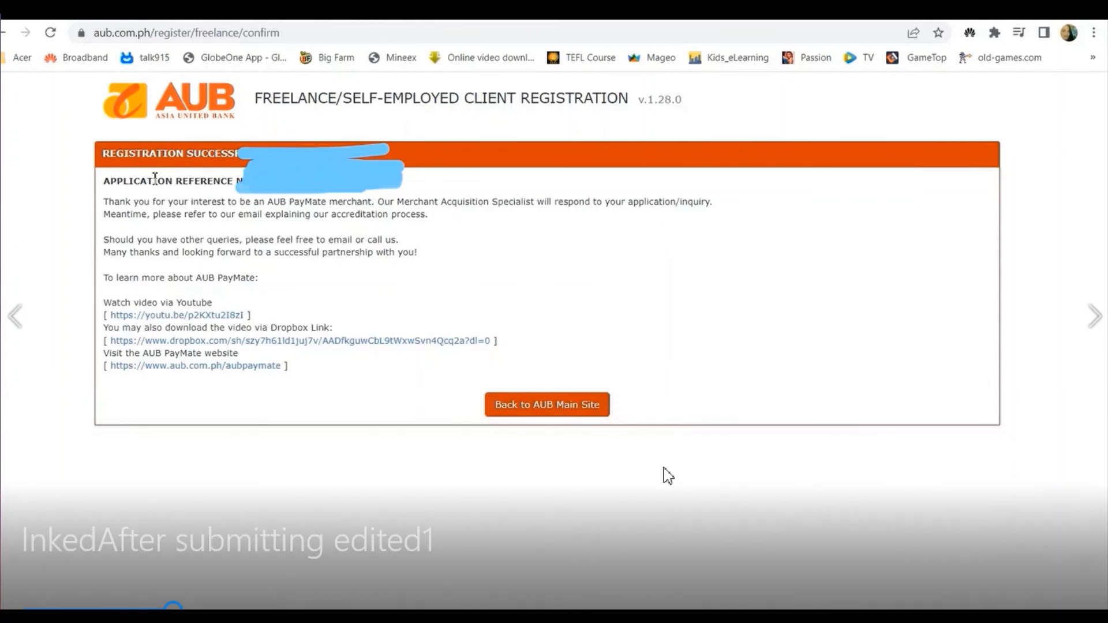
mouse_move(742, 512)
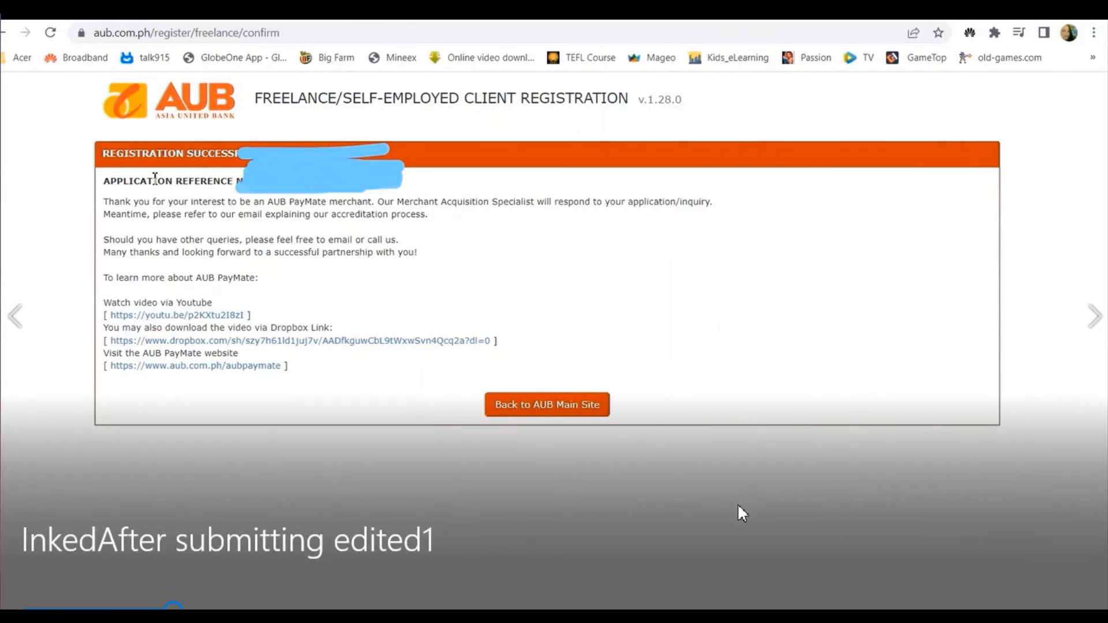
mouse_move(92, 590)
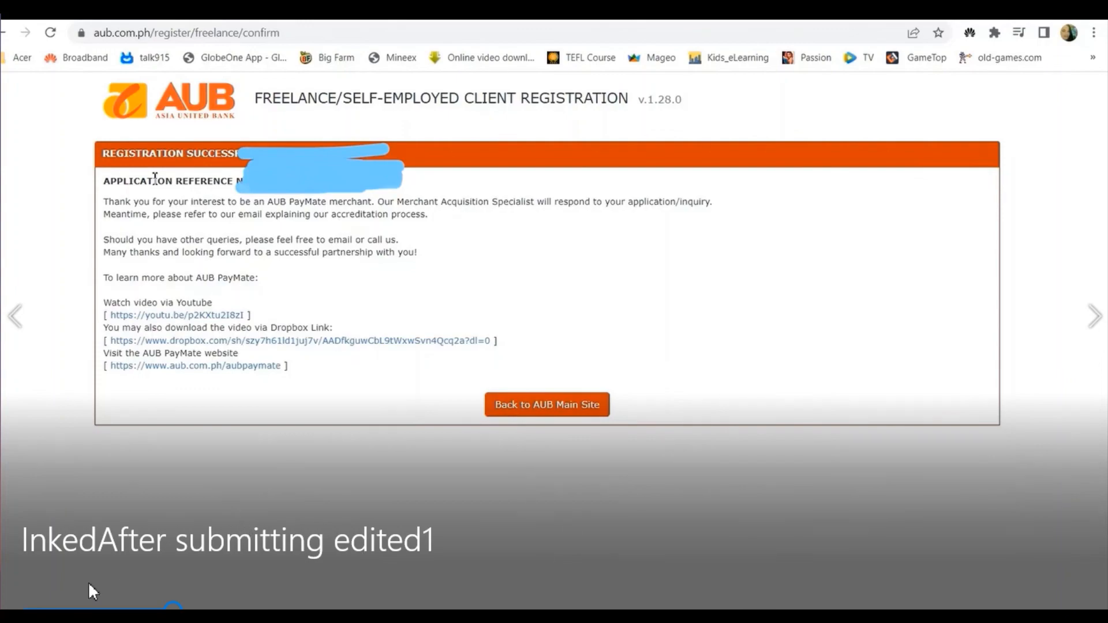